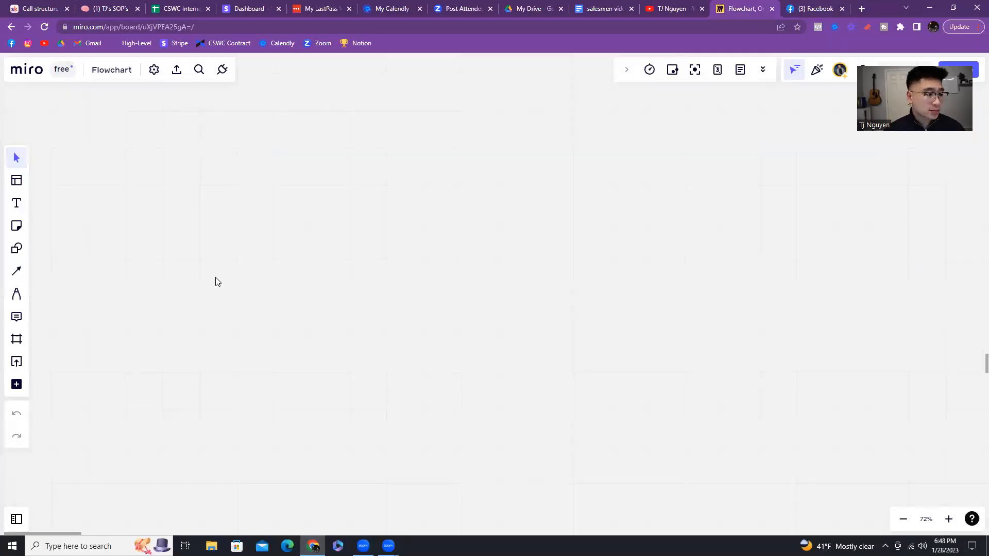
Step: Add a text box with 'More followers = more views' and 'More views = more attention'
{"action": "left_click", "coordinate": [16, 203]}
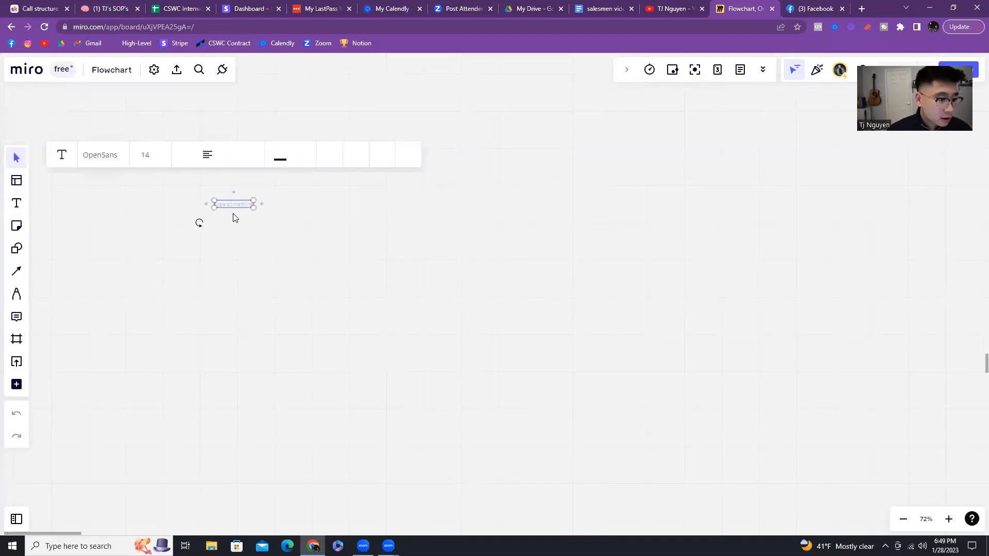
{"action": "double_click", "coordinate": [235, 203]}
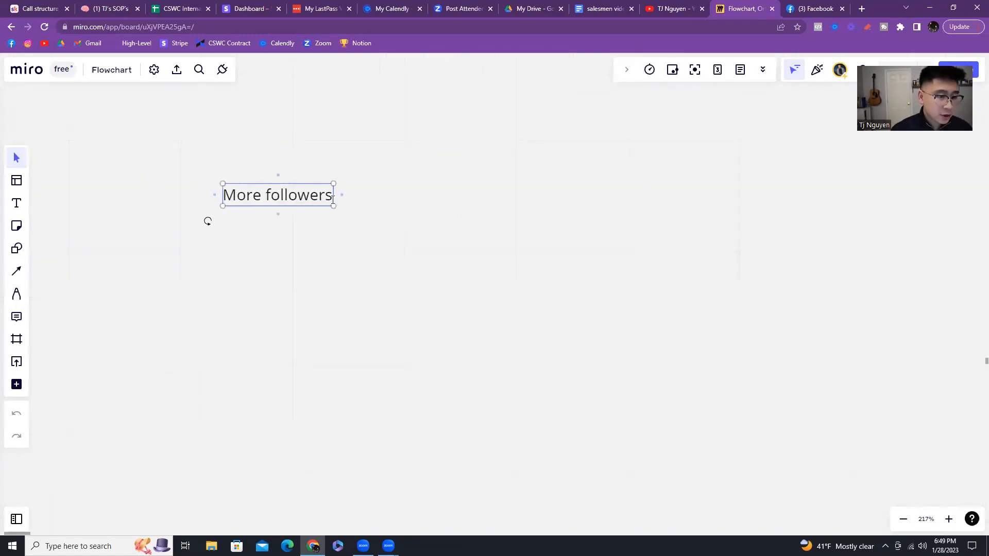
{"action": "type", "text": "="}
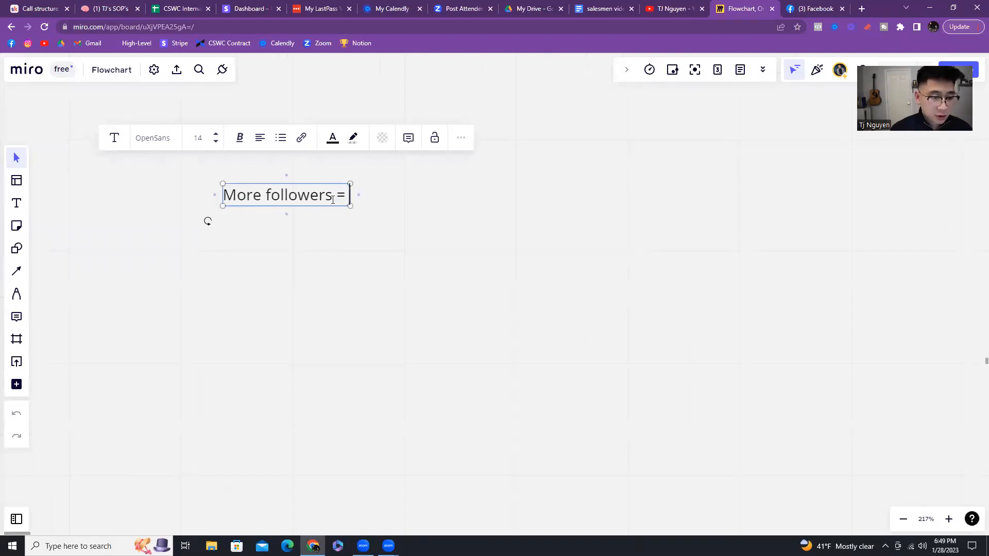
{"action": "type", "text": "more views"}
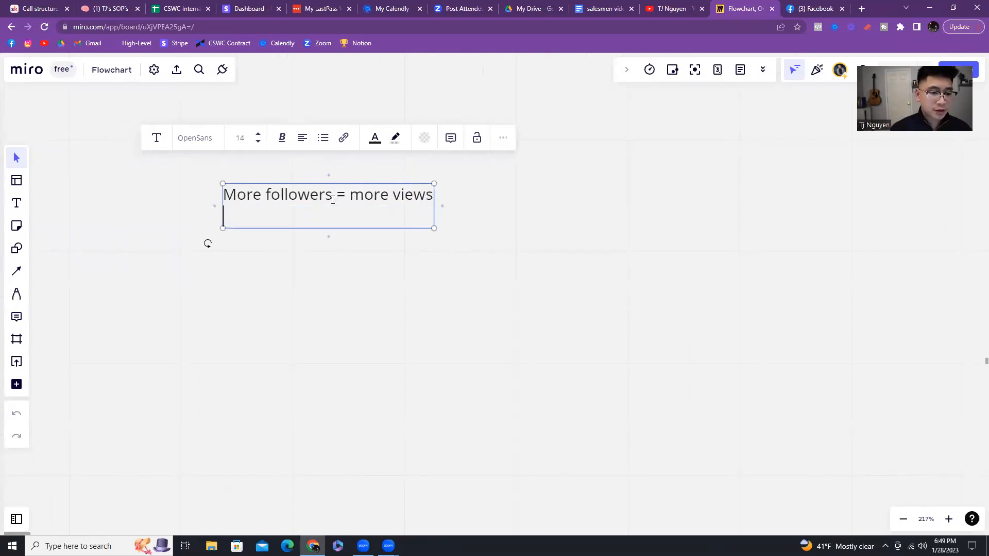
{"action": "type", "text": "More"}
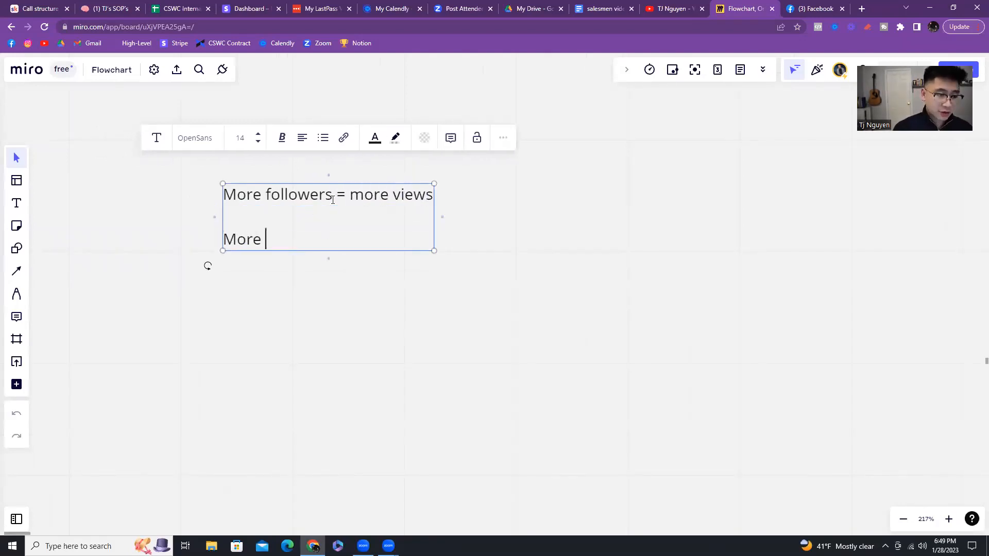
{"action": "type", "text": "views"}
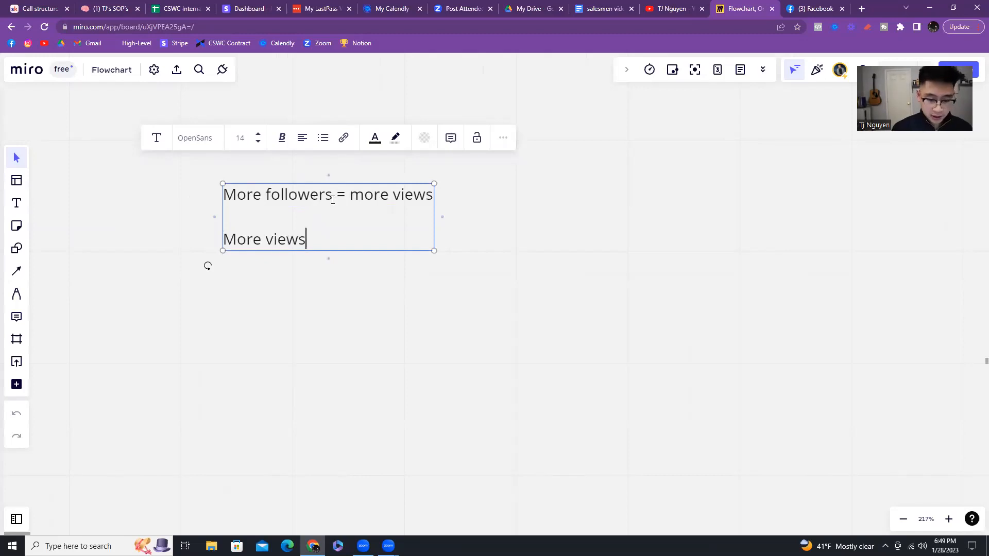
{"action": "type", "text": "= more attention"}
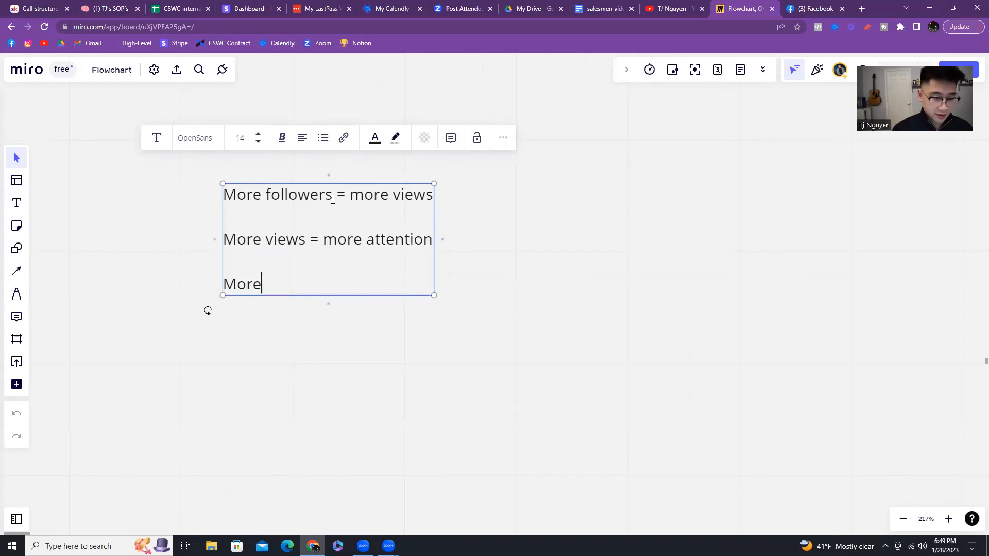
Step: Finish the 'More attention = more sales' line and hand-draw an arrow to its right
{"action": "type", "text": "attention"}
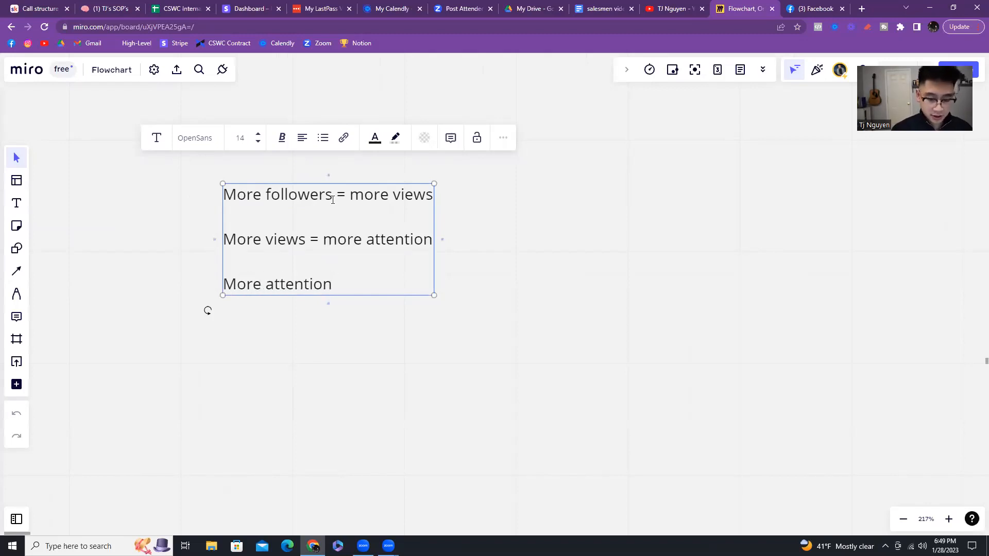
{"action": "type", "text": "= more"}
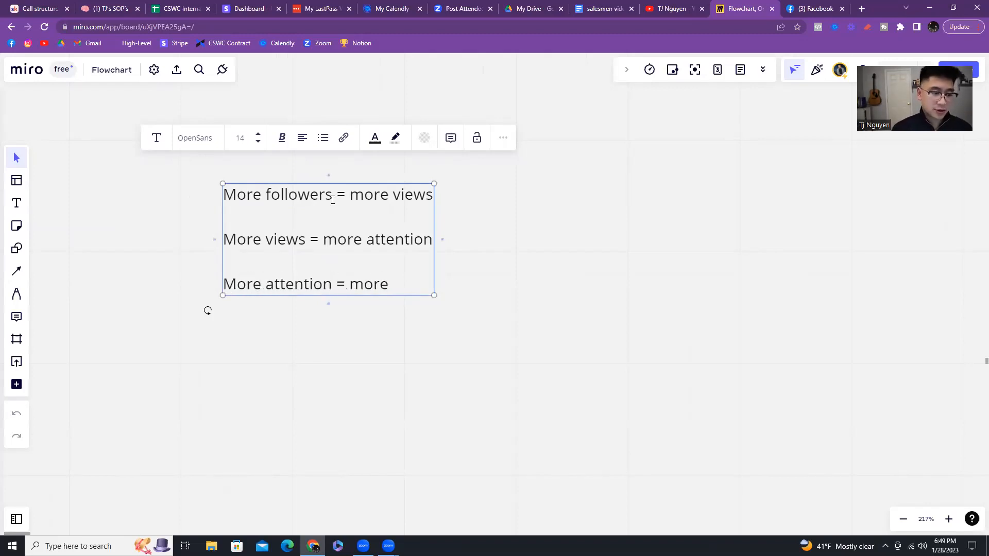
{"action": "type", "text": "s"}
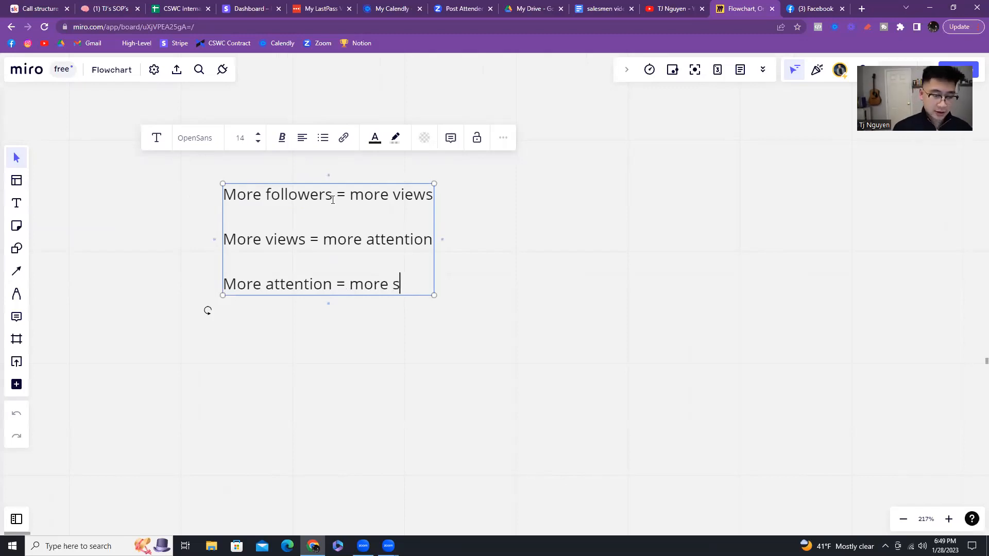
{"action": "type", "text": "ales"}
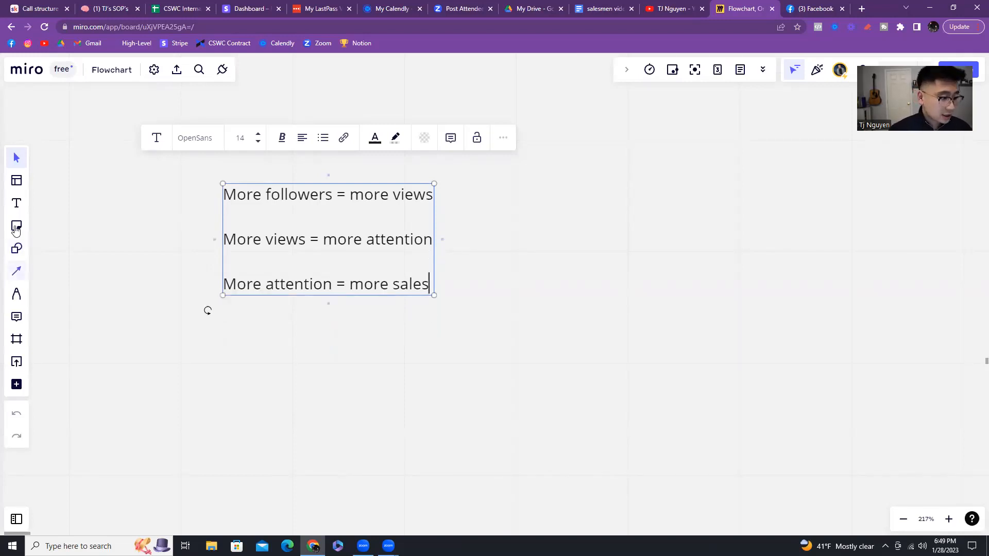
{"action": "mouse_move", "coordinate": [16, 294]}
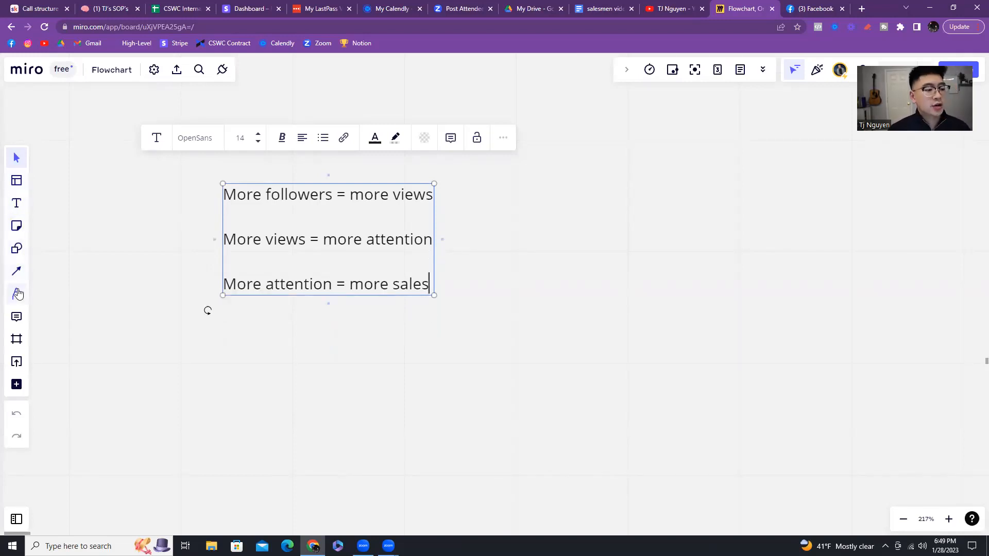
{"action": "left_click", "coordinate": [16, 294]}
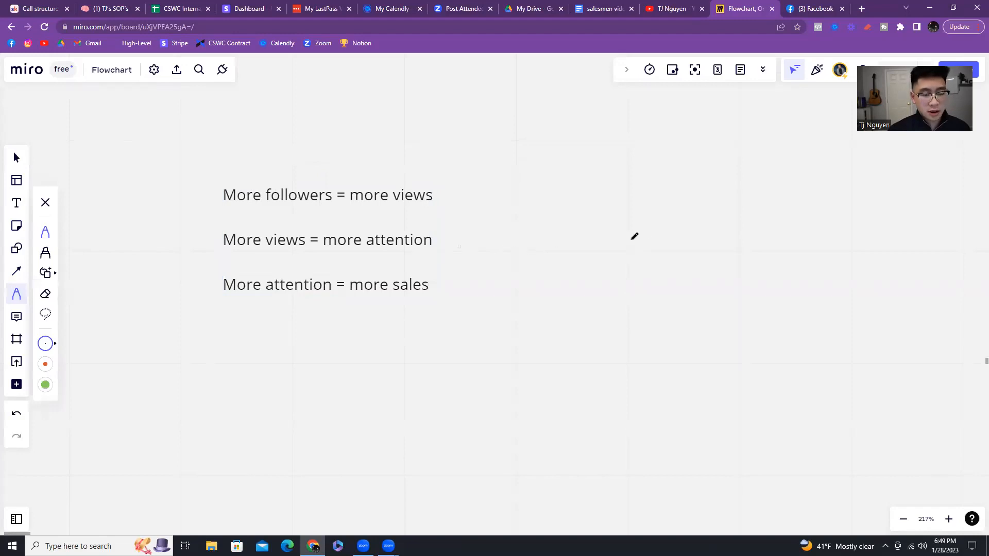
{"action": "left_click_drag", "start_coordinate": [461, 247], "coordinate": [643, 247]}
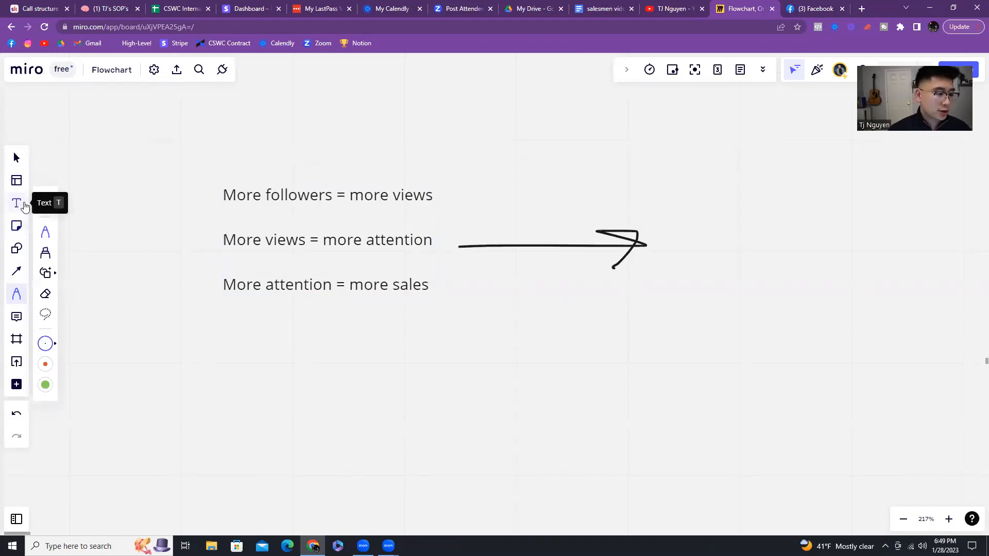
Step: Add a text note 'More people view your posts online' at the arrow's tip
{"action": "left_click", "coordinate": [775, 224]}
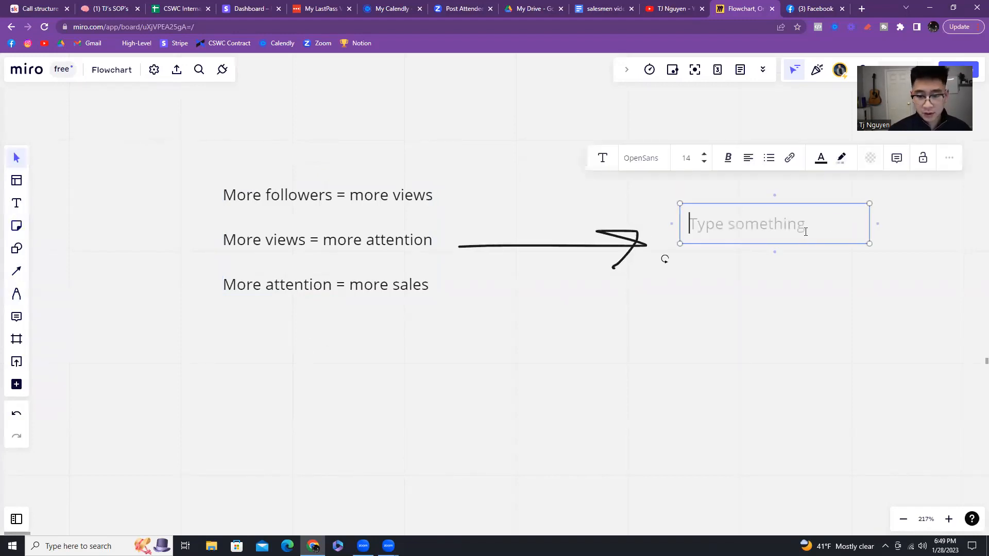
{"action": "type", "text": "NM"}
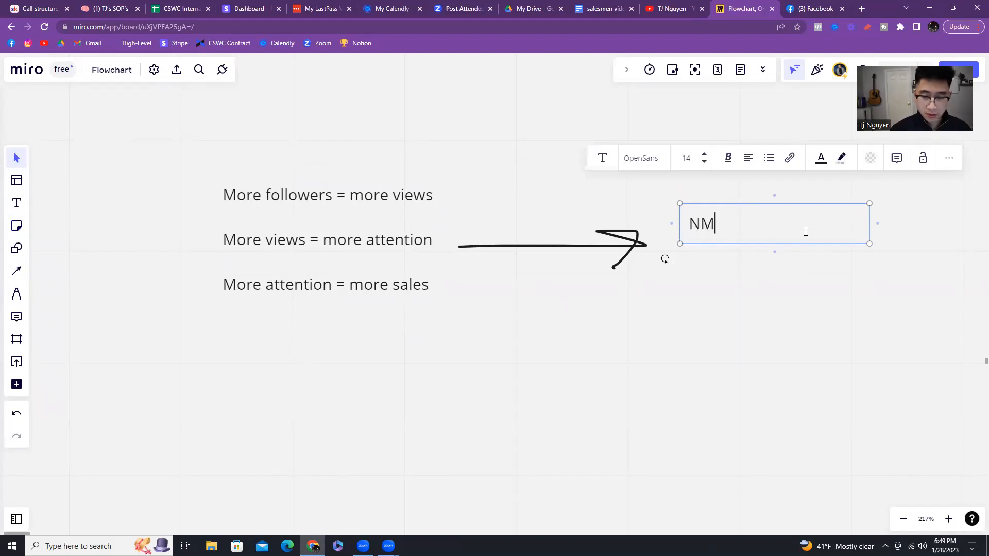
{"action": "type", "text": "More people"}
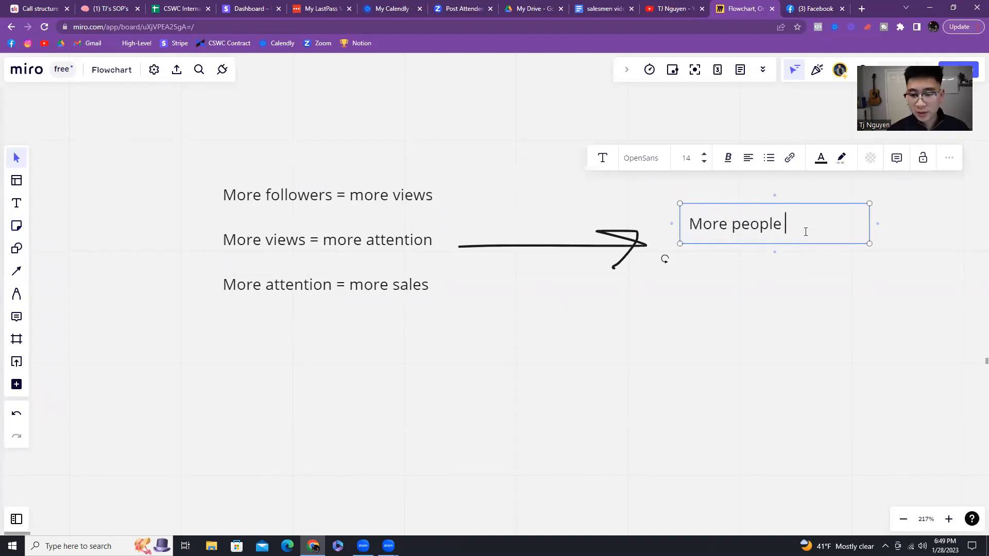
{"action": "type", "text": "view your posts o"}
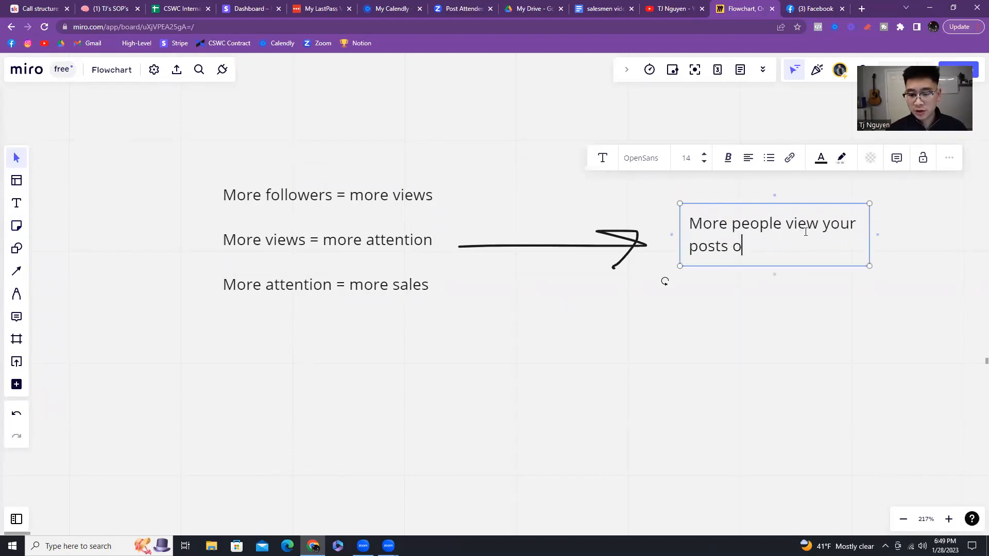
{"action": "type", "text": "n li"}
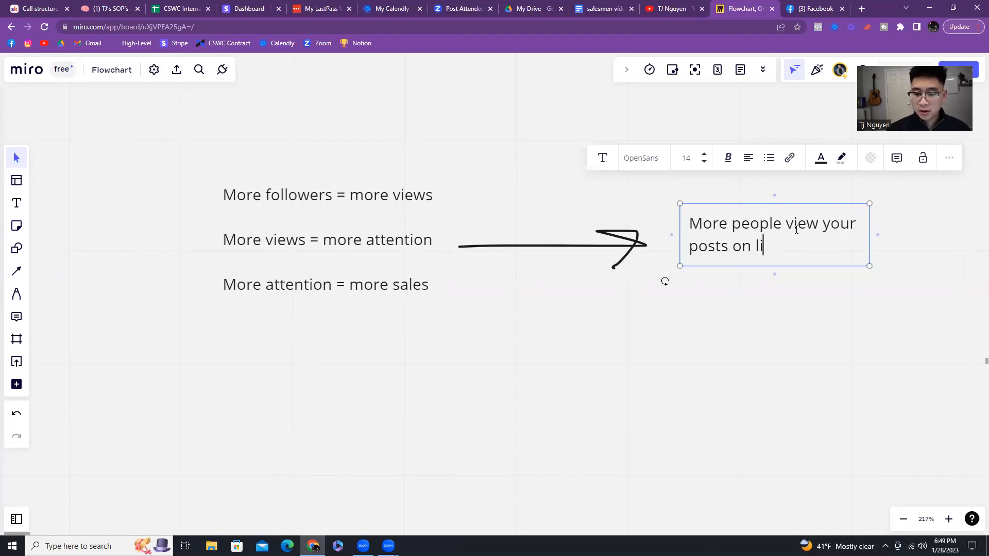
{"action": "type", "text": "ne"}
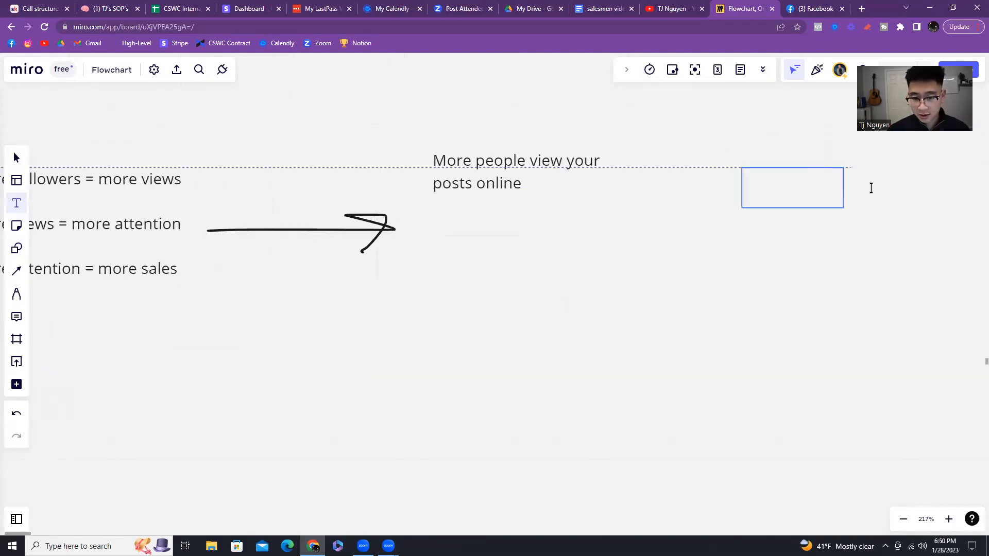
Step: Add a second note: people reach out or you engage, giving an opportunity to start a convo
{"action": "double_click", "coordinate": [792, 187]}
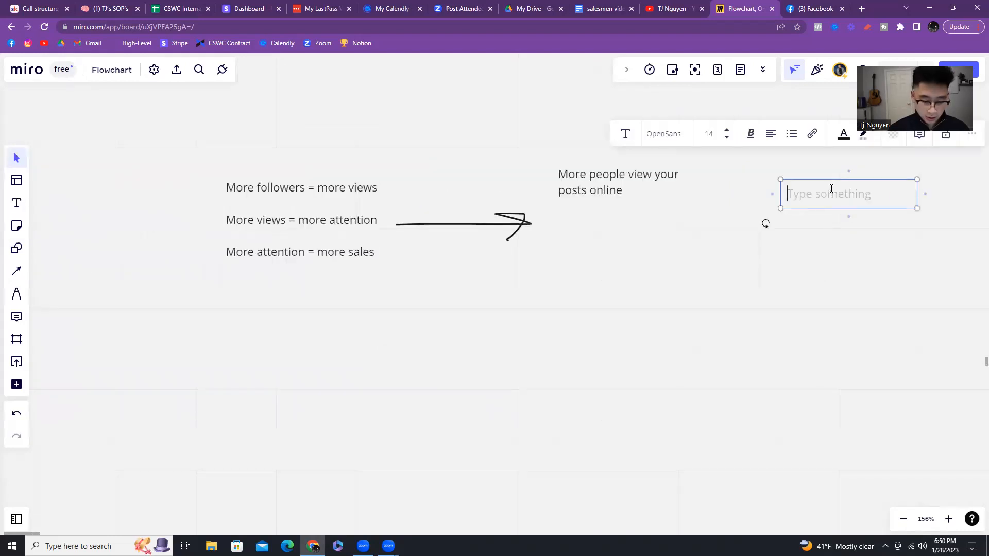
{"action": "type", "text": "Reach out"}
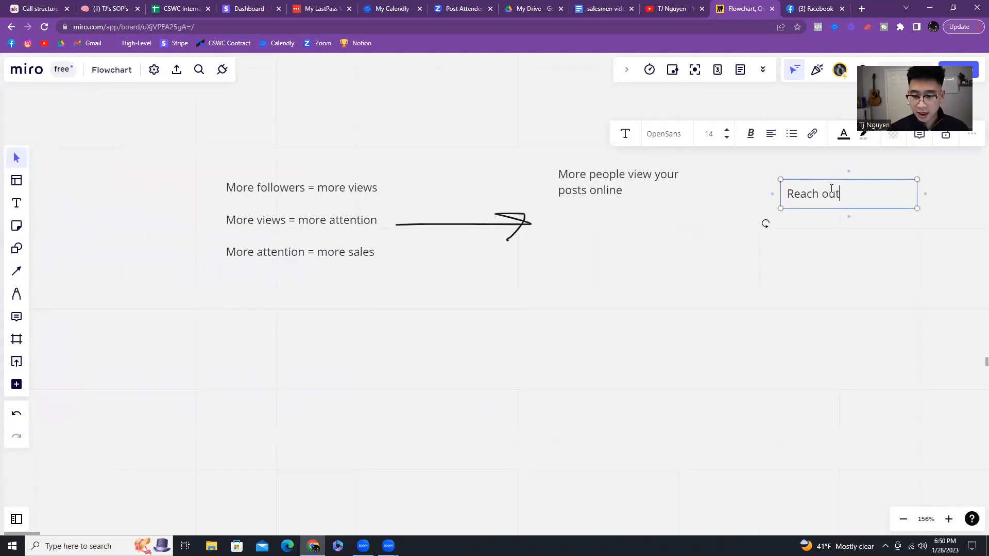
{"action": "type", "text": "to you or you have people who"}
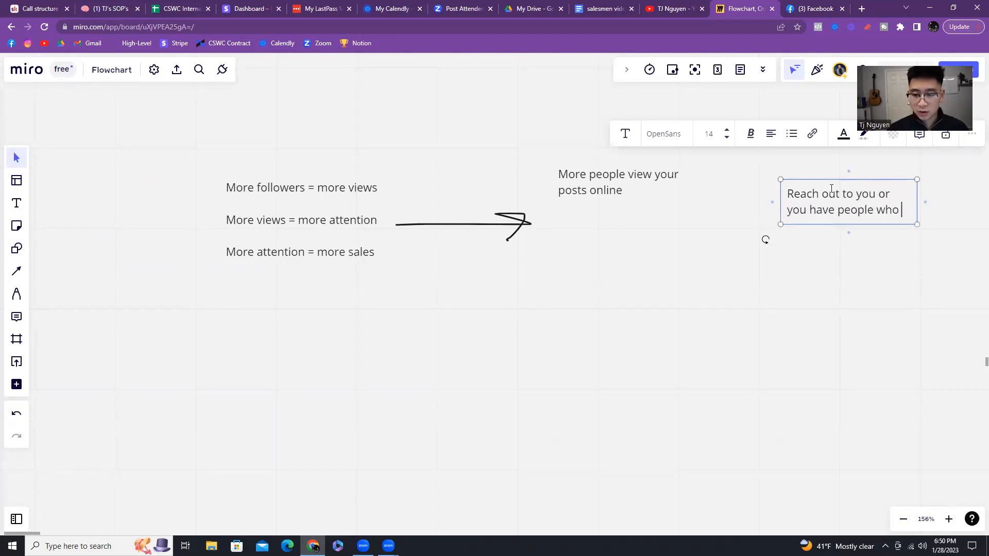
{"action": "type", "text": "engage w"}
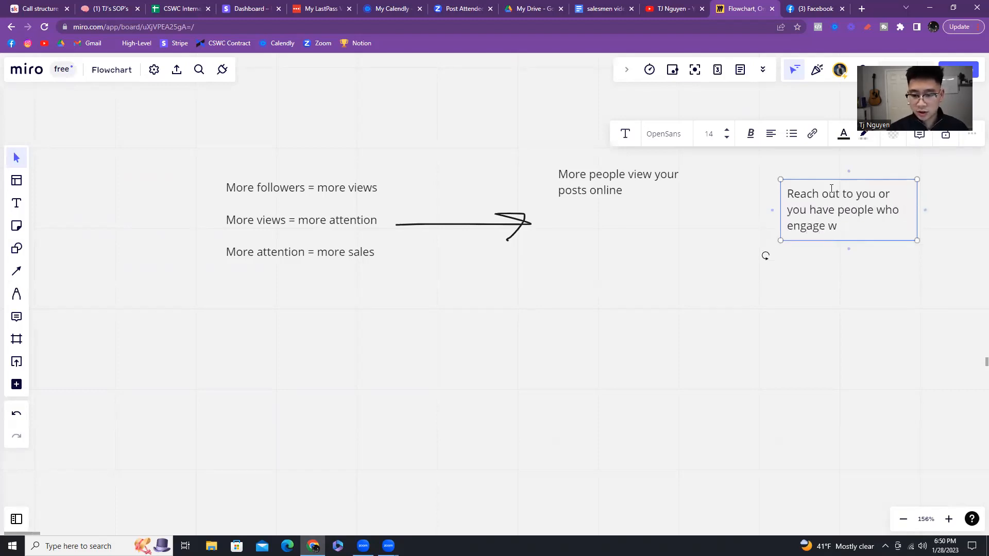
{"action": "type", "text": "hich gives you"}
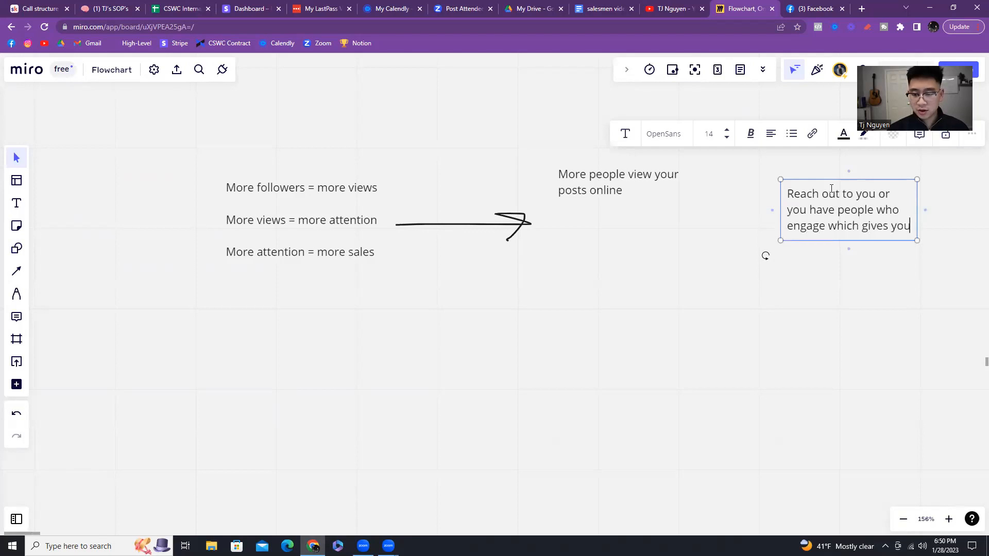
{"action": "type", "text": "an"}
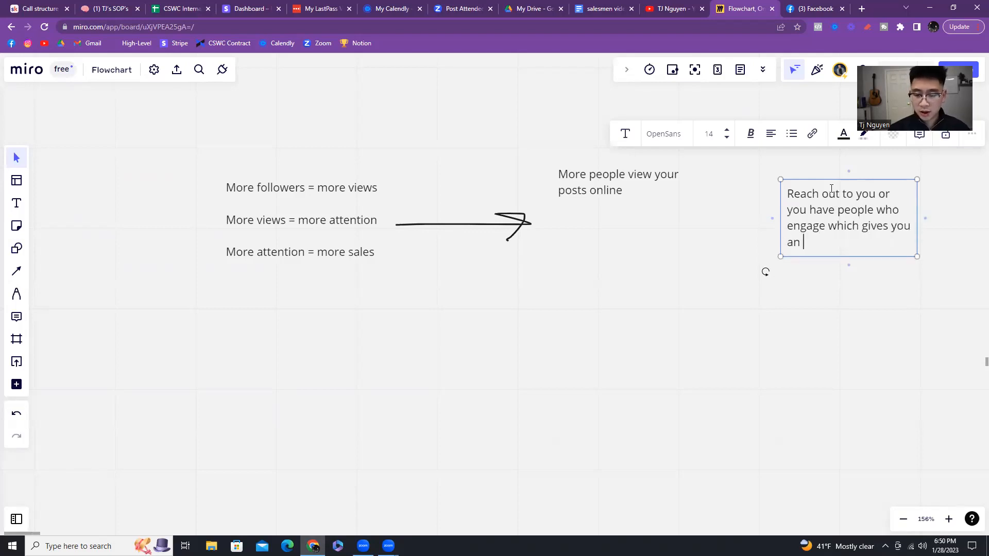
{"action": "type", "text": "oppourtunity to start a convo"}
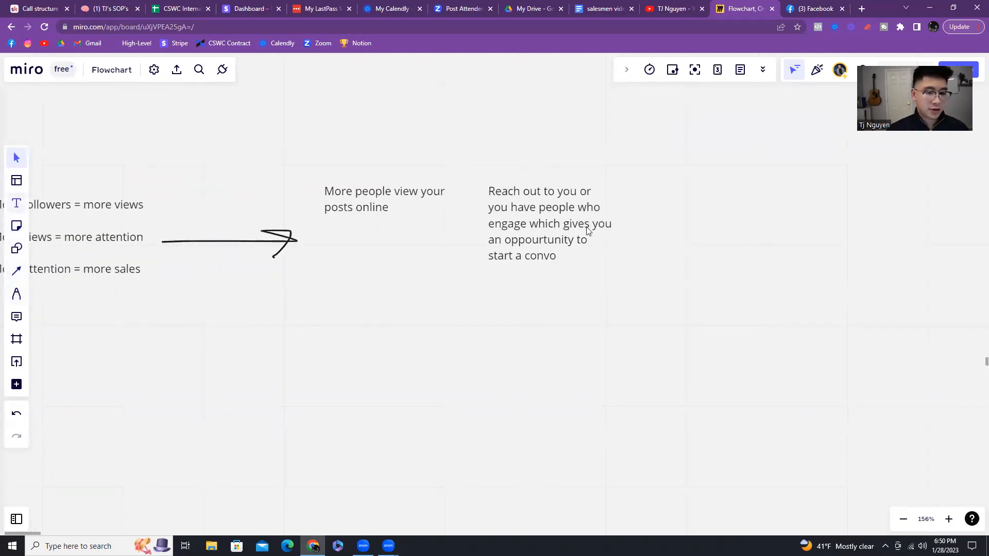
Step: Add a third note reading 'Conversation into an appointment that shows up and buys a car'
{"action": "left_click", "coordinate": [731, 206]}
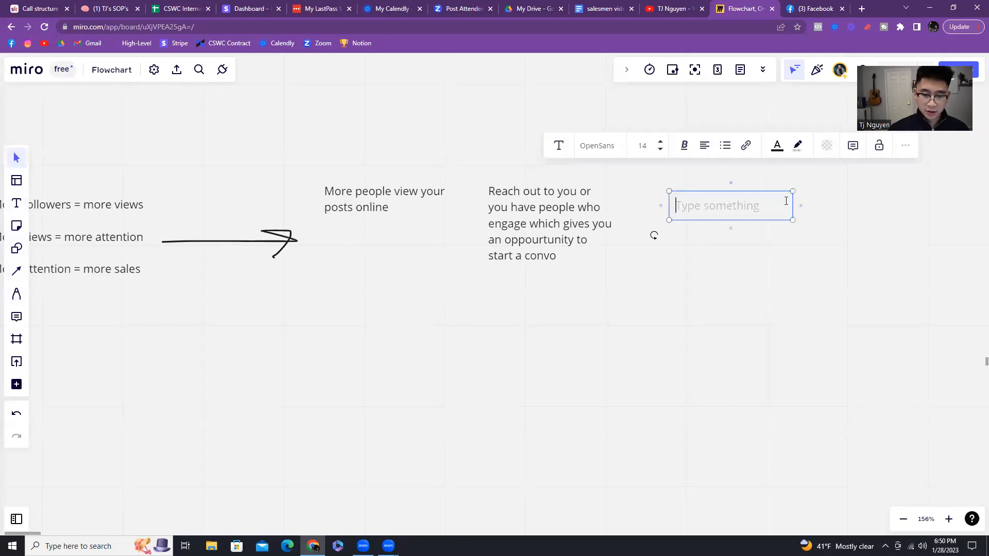
{"action": "type", "text": "Co"}
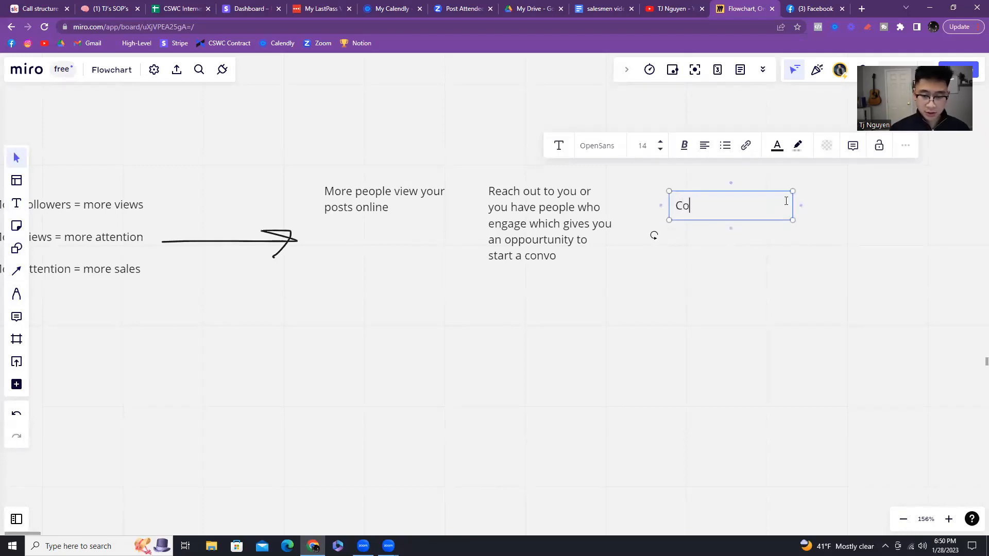
{"action": "type", "text": "nversation"}
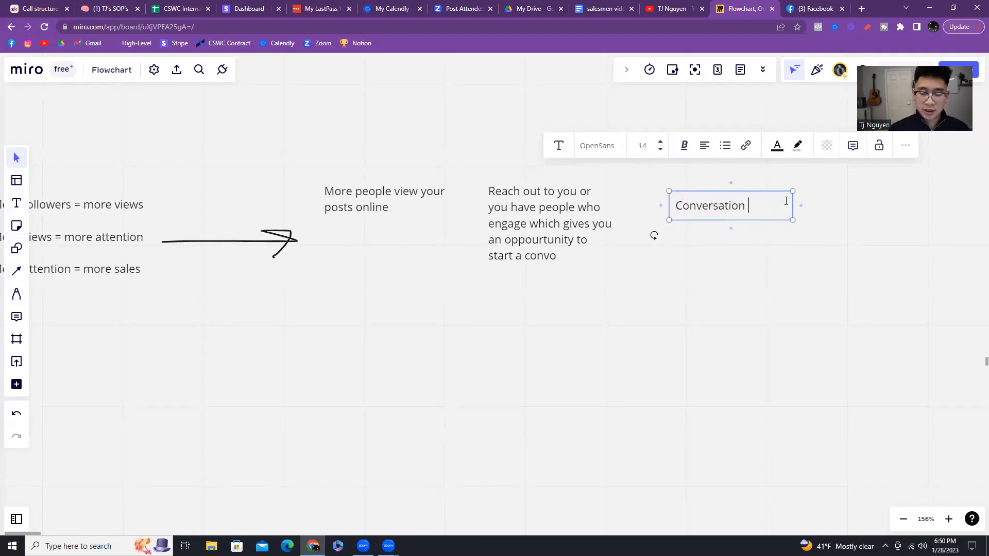
{"action": "type", "text": "into an appointment that shows"}
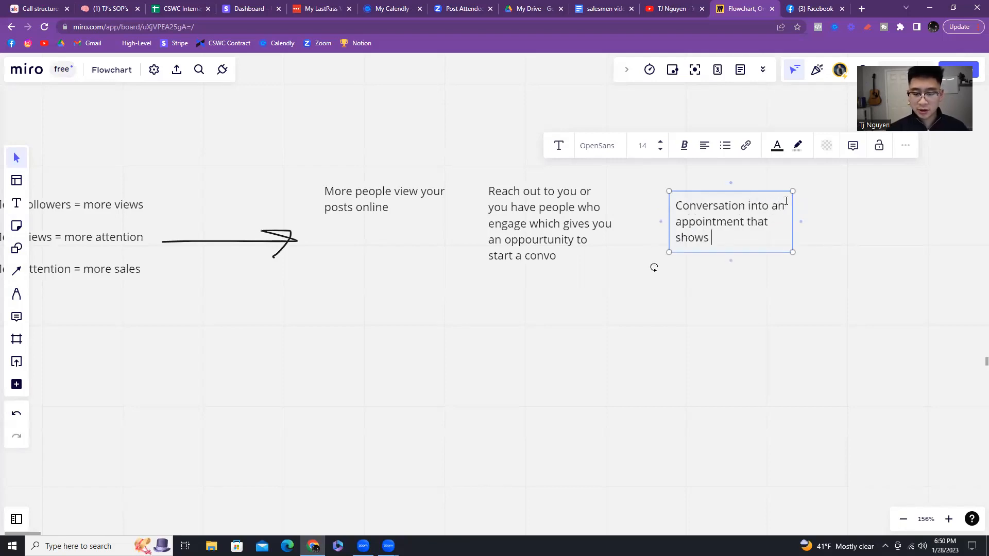
{"action": "type", "text": "up and buys a car"}
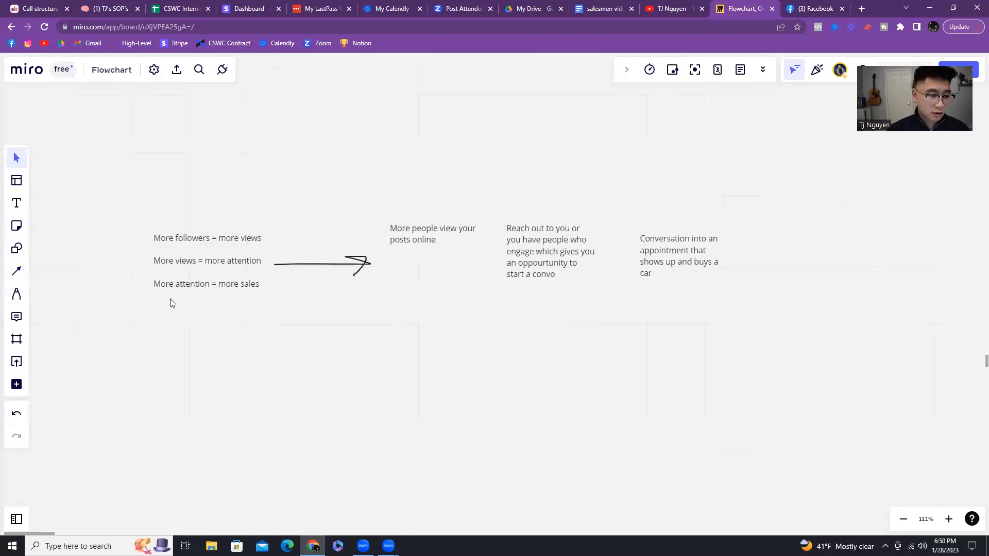
{"action": "mouse_move", "coordinate": [16, 270]}
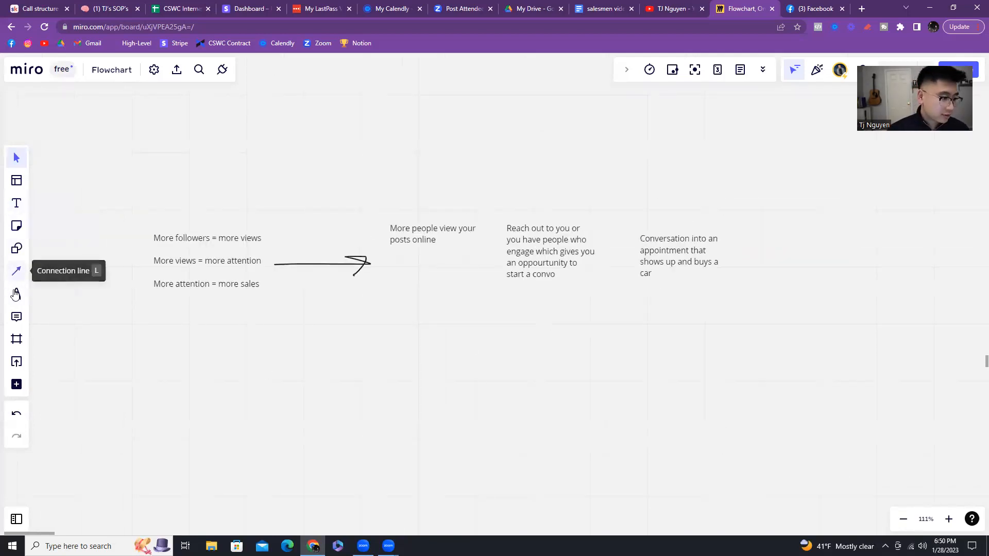
Step: Hand-draw 'Know → L → T → $' below the notes, then switch to Facebook
{"action": "left_click", "coordinate": [16, 294]}
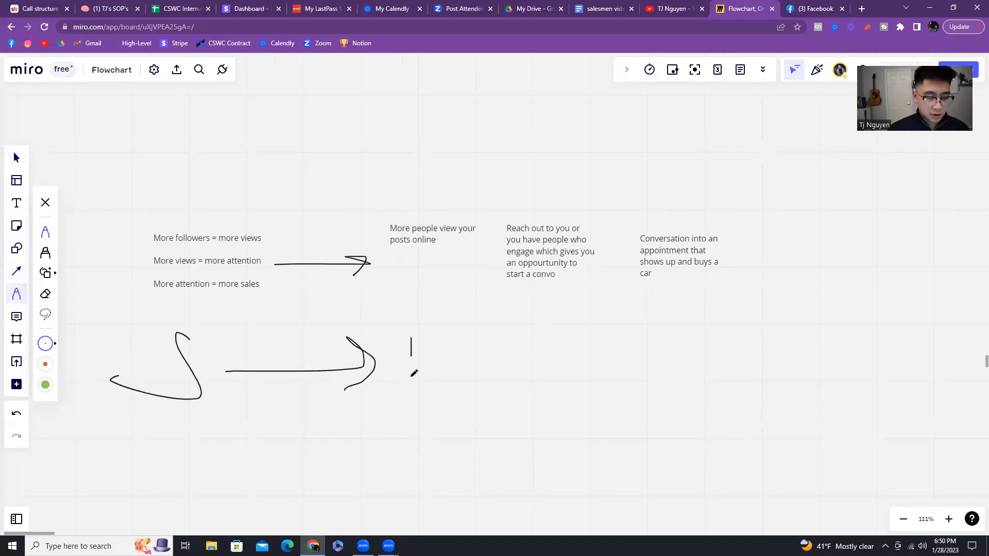
{"action": "left_click_drag", "start_coordinate": [410, 341], "coordinate": [432, 372]}
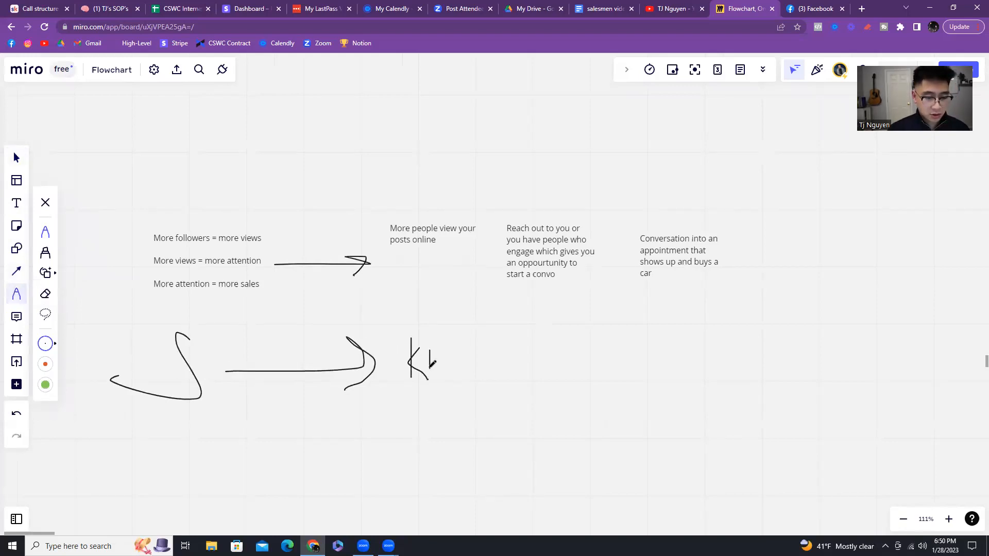
{"action": "left_click_drag", "start_coordinate": [410, 353], "coordinate": [463, 372]}
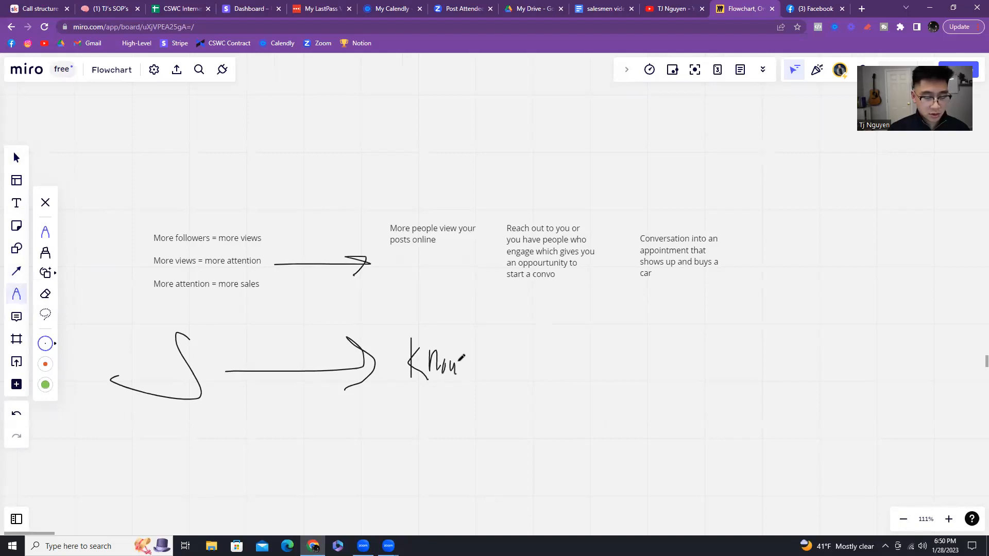
{"action": "left_click_drag", "start_coordinate": [467, 363], "coordinate": [530, 363]}
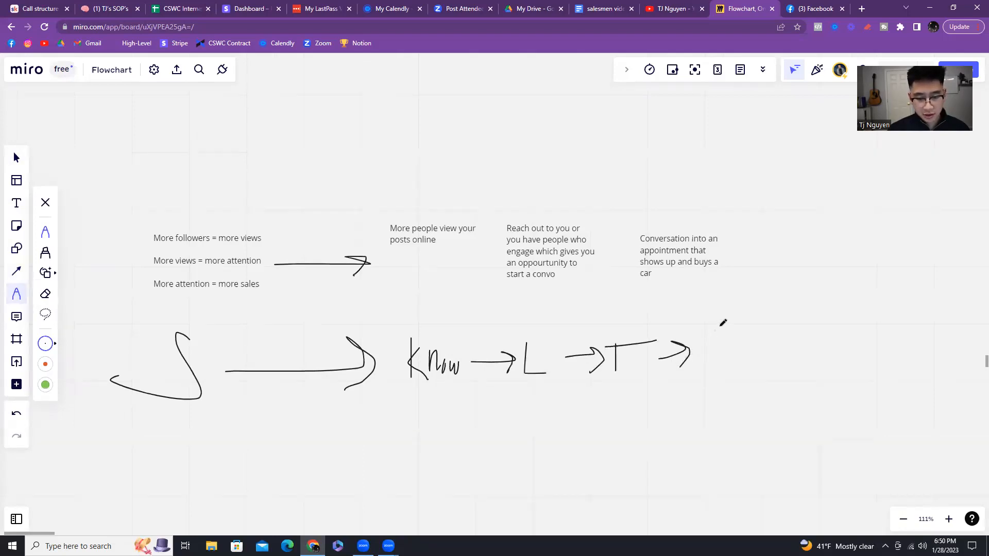
{"action": "left_click_drag", "start_coordinate": [713, 321], "coordinate": [719, 379]}
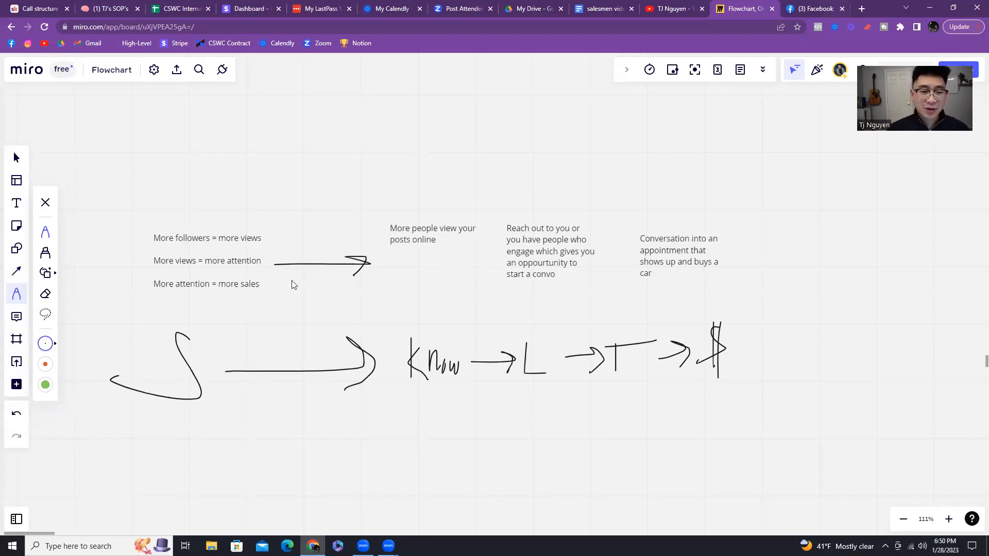
{"action": "left_click", "coordinate": [809, 9]}
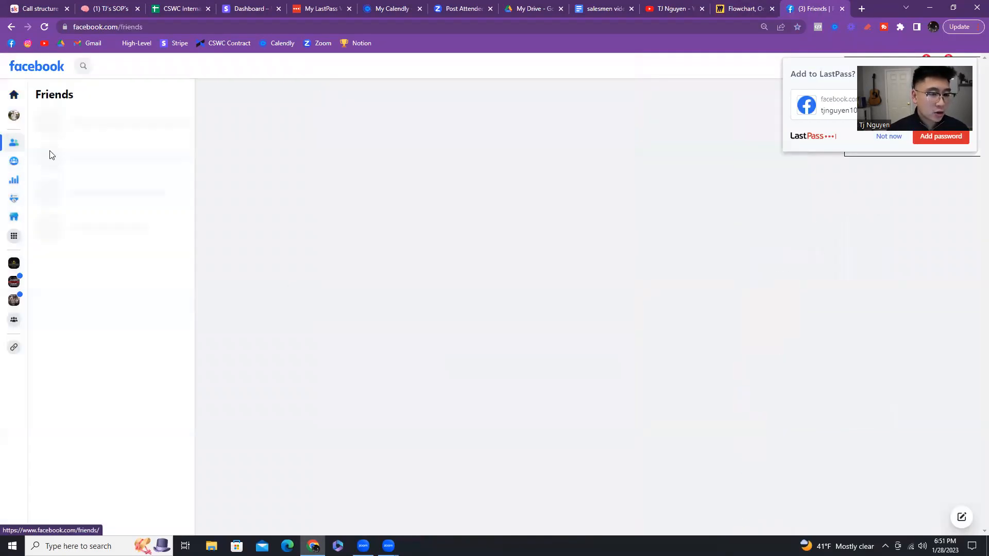
{"action": "mouse_move", "coordinate": [744, 204]}
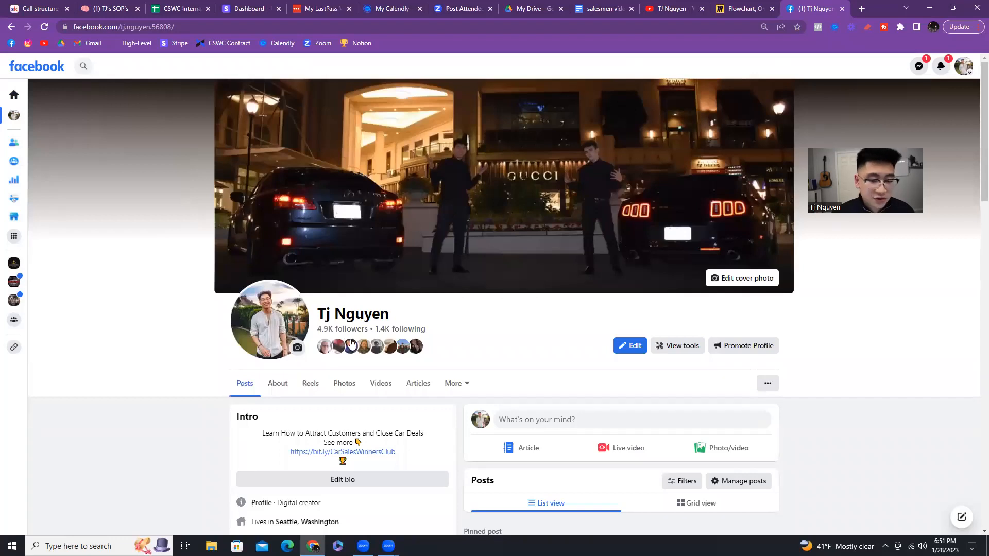
{"action": "mouse_move", "coordinate": [351, 347]}
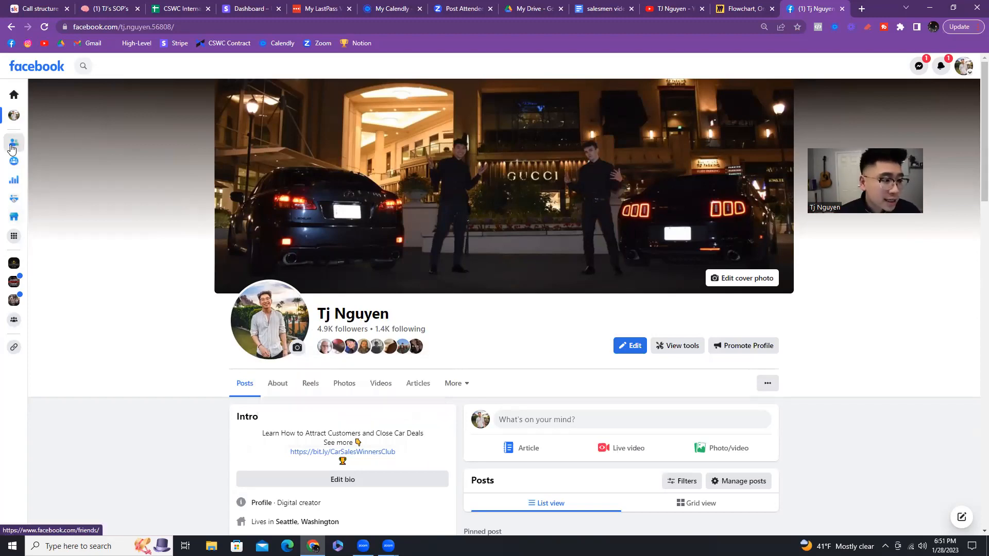
Step: Open Facebook's Friends section showing the 99 pending friend requests
{"action": "left_click", "coordinate": [14, 141]}
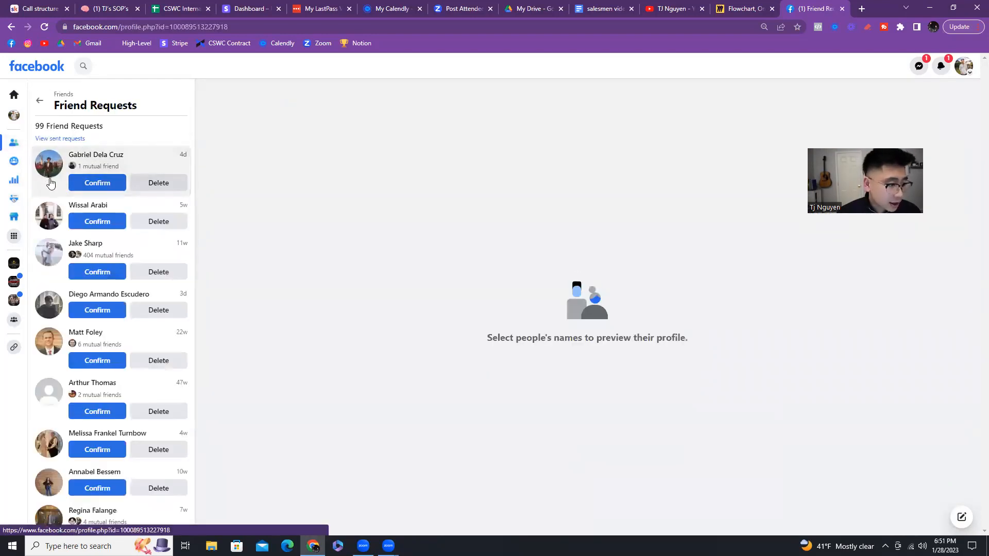
{"action": "left_click", "coordinate": [95, 154]}
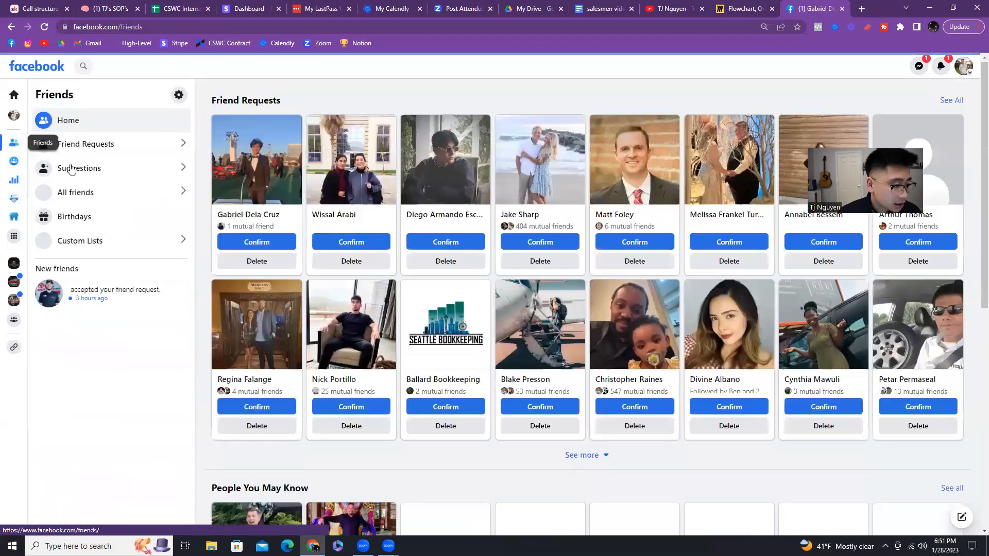
{"action": "left_click", "coordinate": [78, 168]}
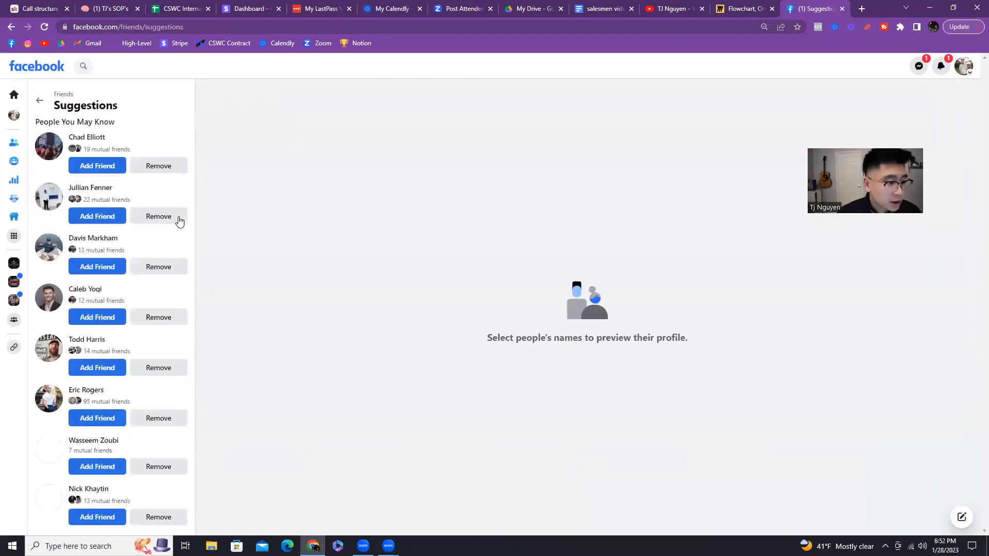
{"action": "left_click", "coordinate": [86, 137]}
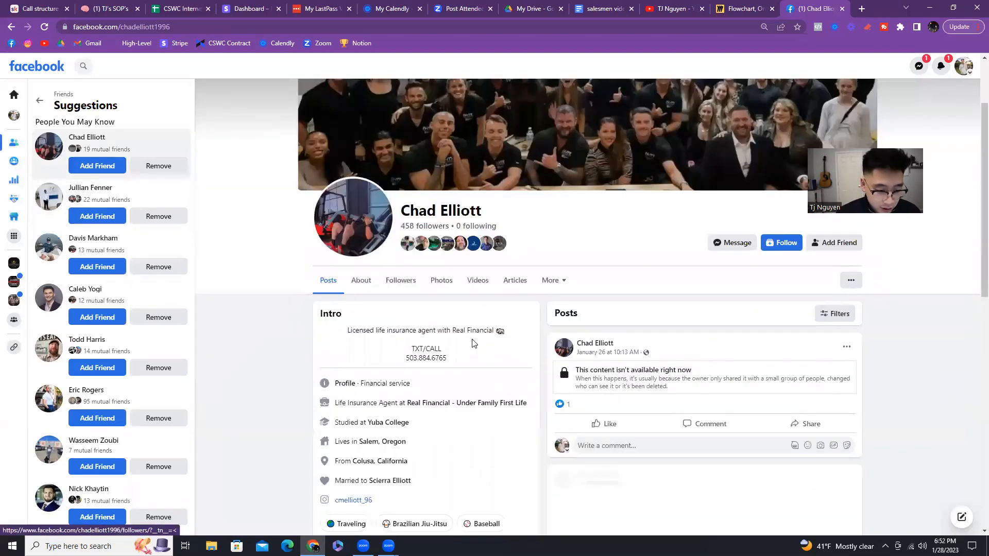
{"action": "scroll", "scroll_direction": "down", "scroll_amount": 3}
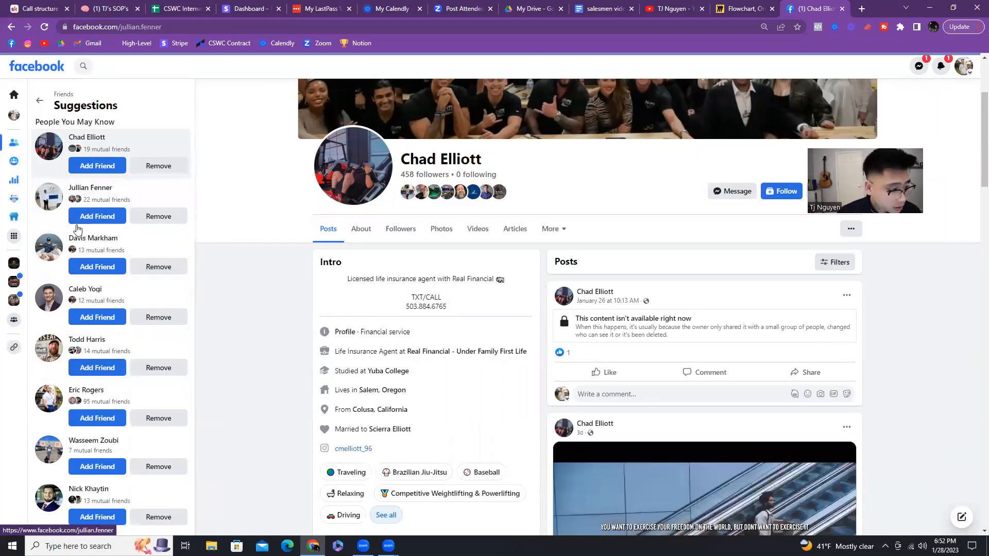
{"action": "left_click", "coordinate": [90, 187]}
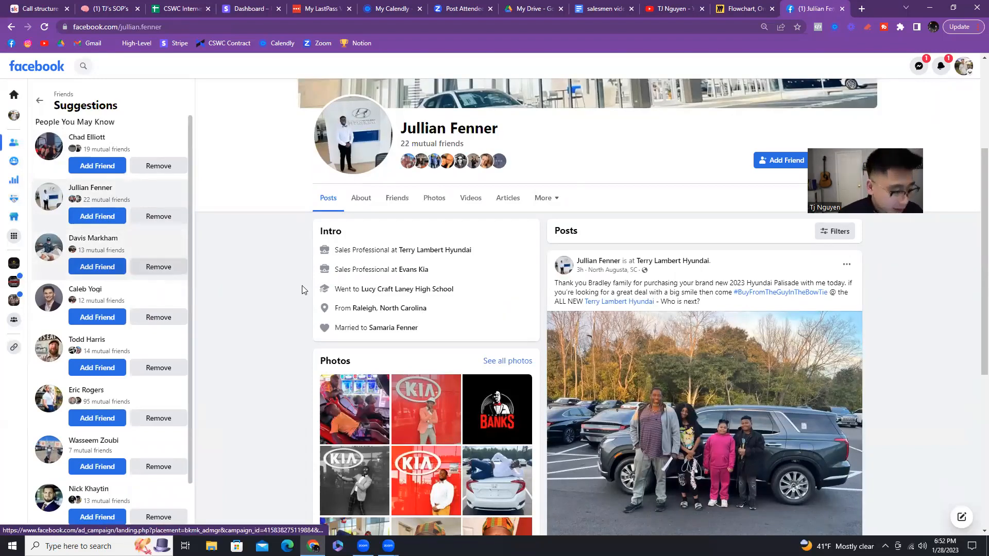
{"action": "mouse_move", "coordinate": [14, 161]}
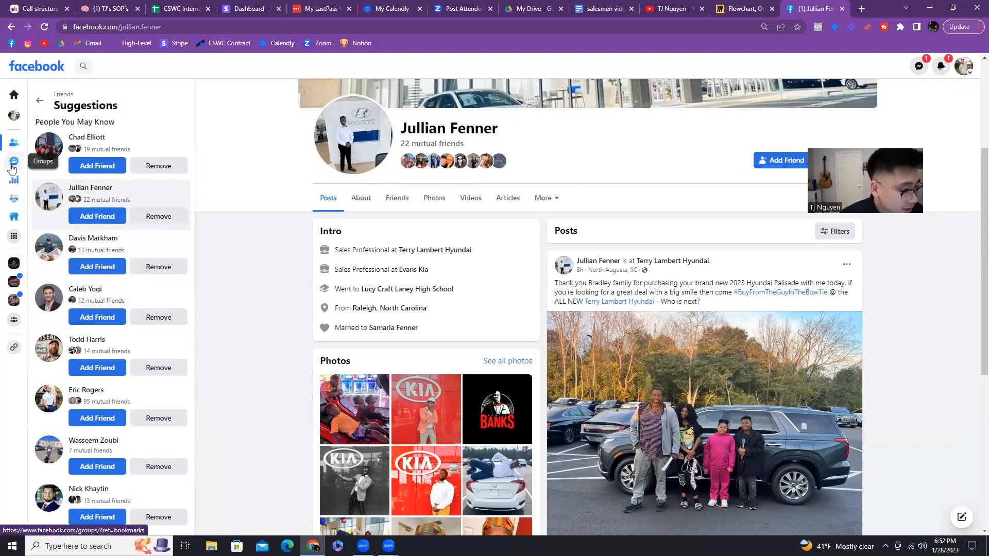
Step: Open the Car Sales Winners Club group's Members tab and scroll to members in common
{"action": "left_click", "coordinate": [14, 160]}
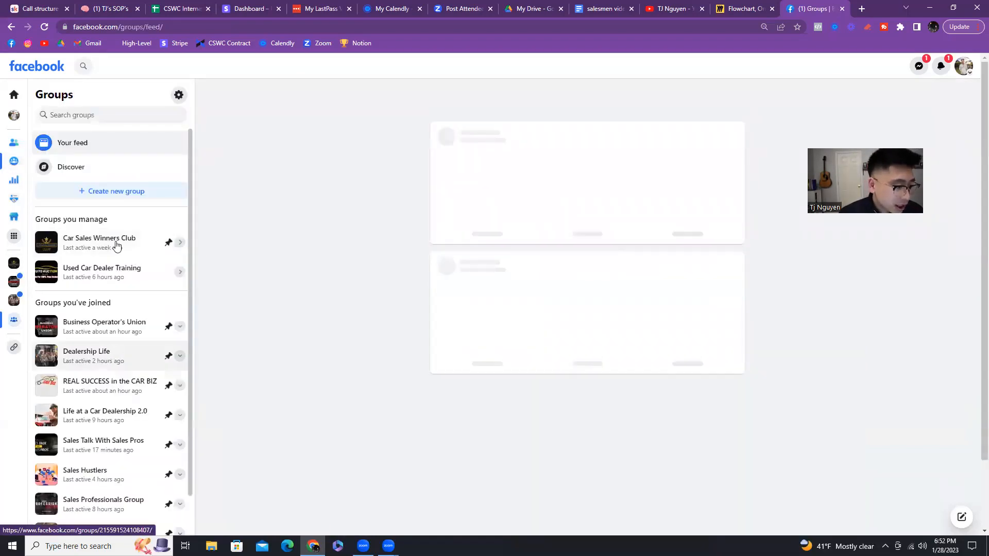
{"action": "left_click", "coordinate": [100, 238]}
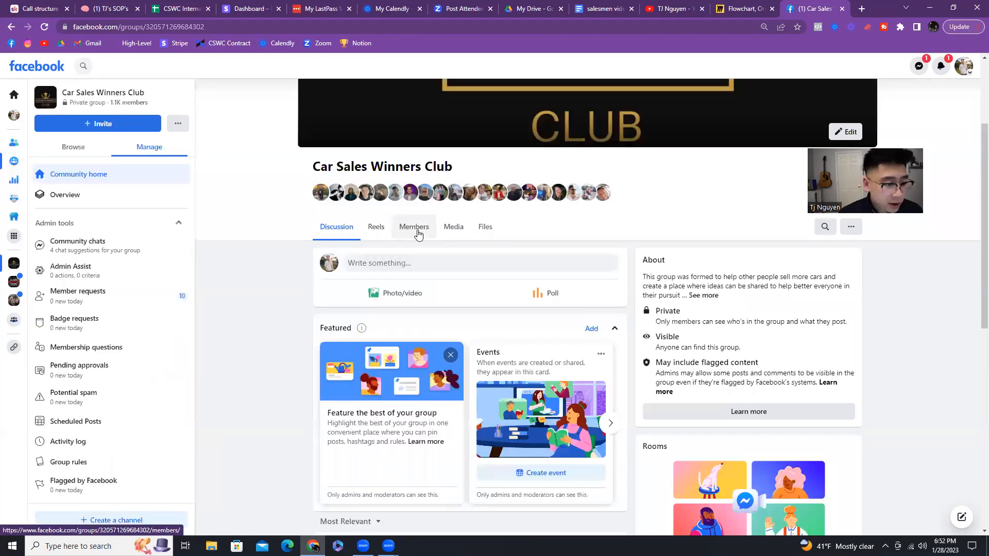
{"action": "left_click", "coordinate": [414, 227]}
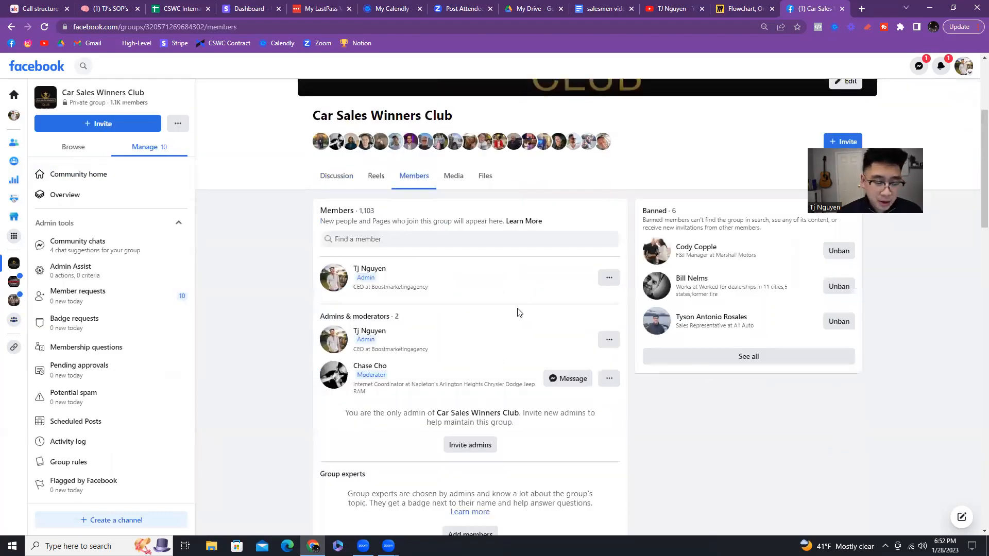
{"action": "scroll", "scroll_direction": "down", "scroll_amount": 3}
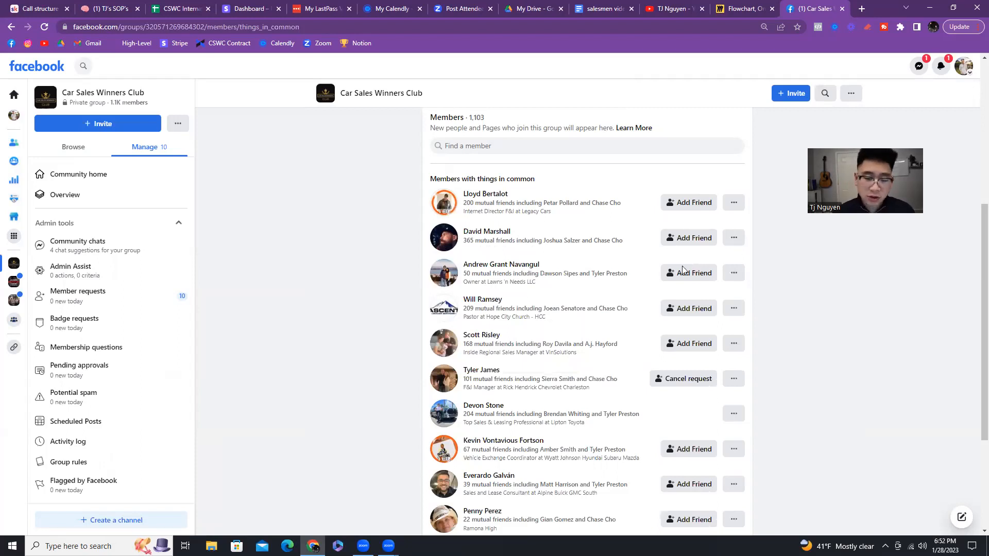
{"action": "mouse_move", "coordinate": [716, 471]}
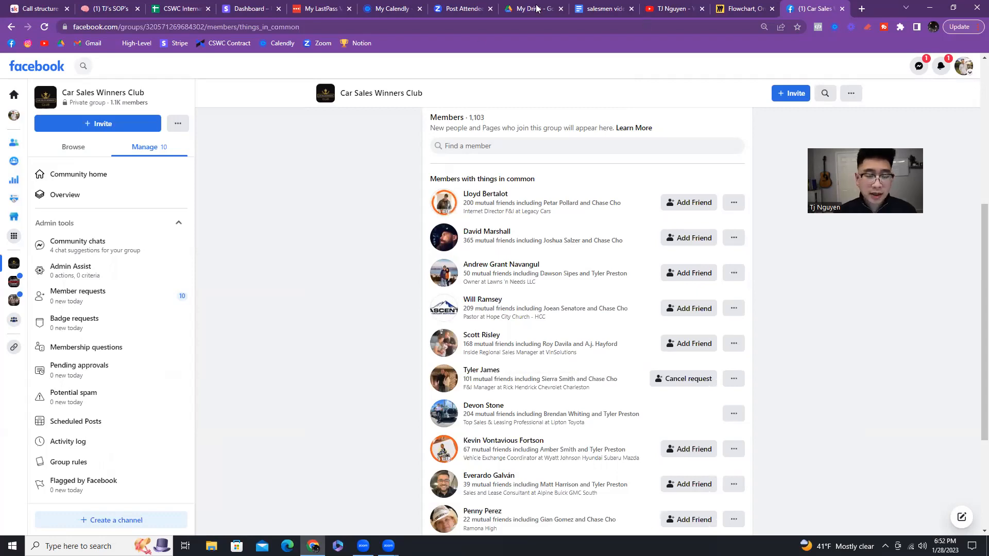
Step: Back in Miro, handwrite 'consistently add friends' below the Know → L → T → $ sketch
{"action": "left_click", "coordinate": [742, 8]}
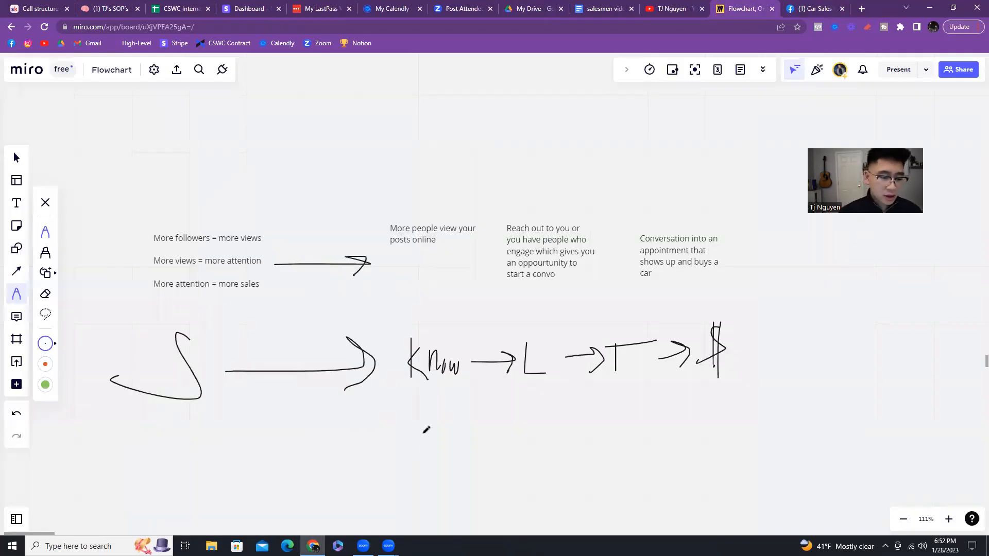
{"action": "scroll", "scroll_direction": "down", "scroll_amount": 3}
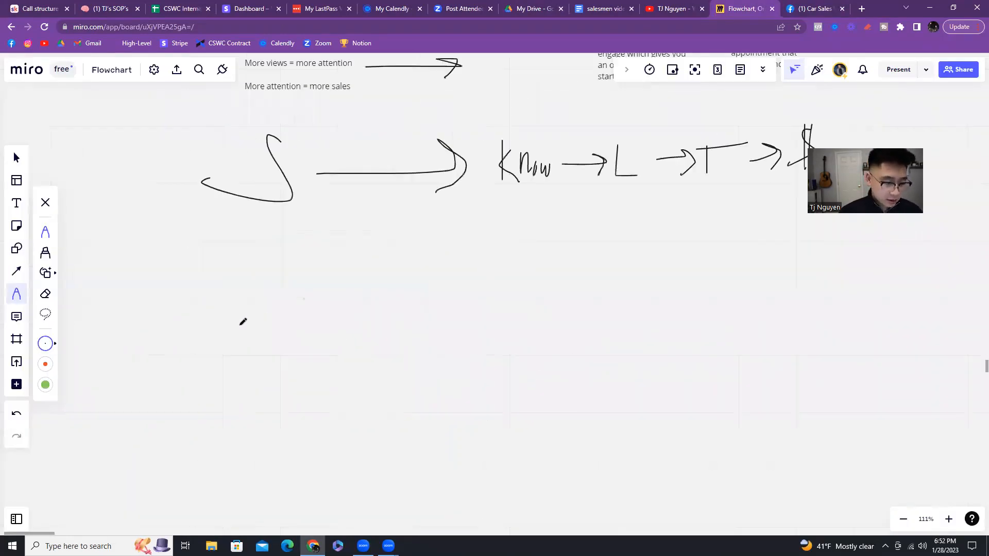
{"action": "left_click_drag", "start_coordinate": [239, 309], "coordinate": [275, 328]}
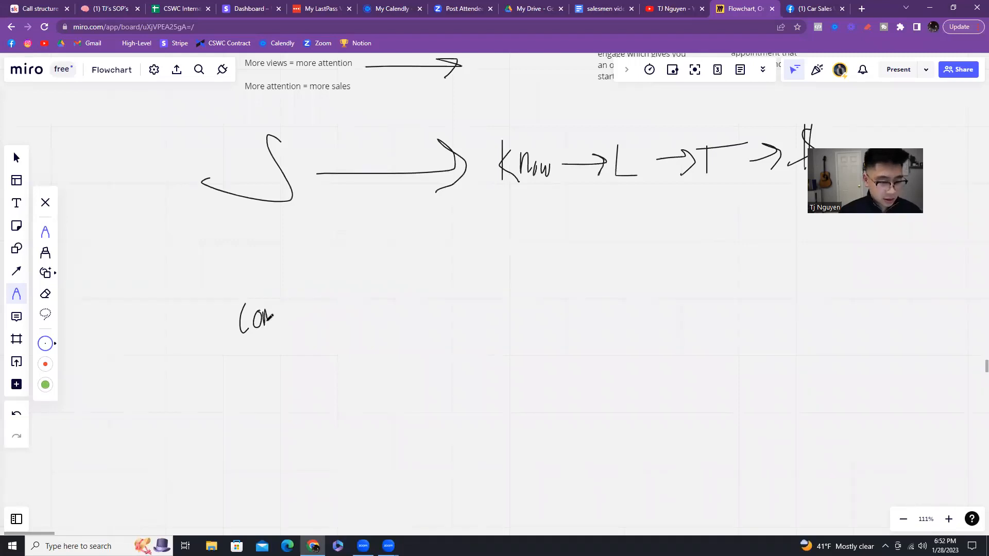
{"action": "left_click_drag", "start_coordinate": [275, 319], "coordinate": [318, 321]}
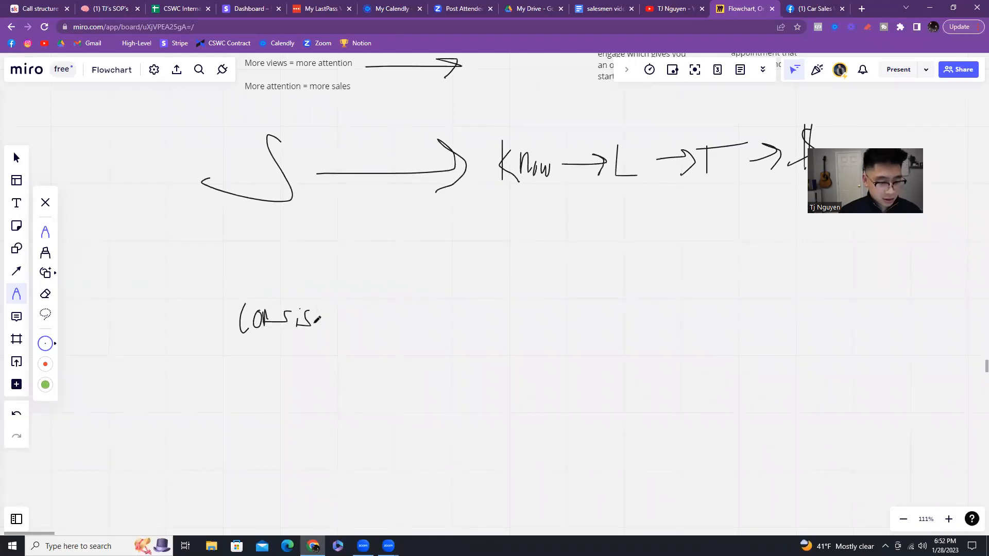
{"action": "left_click_drag", "start_coordinate": [312, 319], "coordinate": [354, 318]}
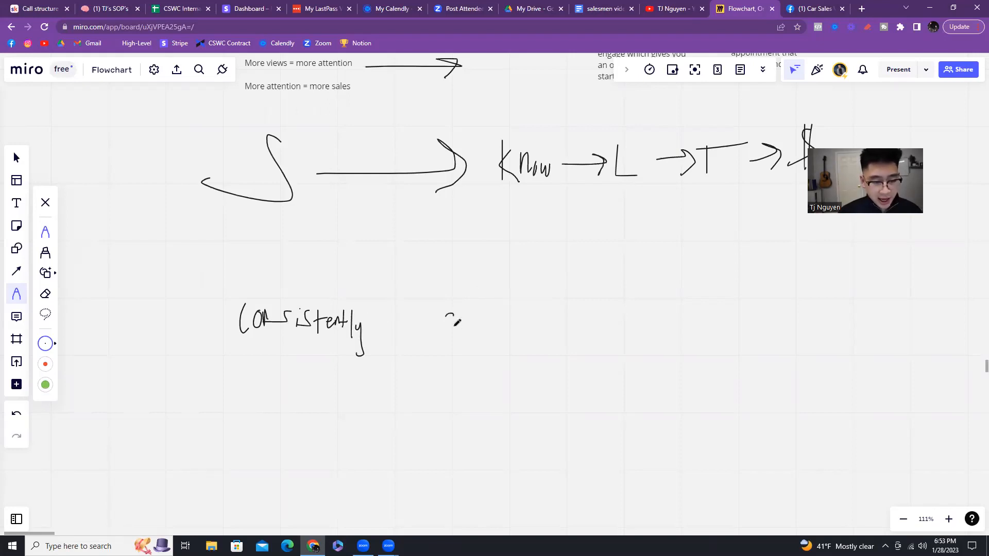
{"action": "left_click_drag", "start_coordinate": [445, 328], "coordinate": [482, 329]}
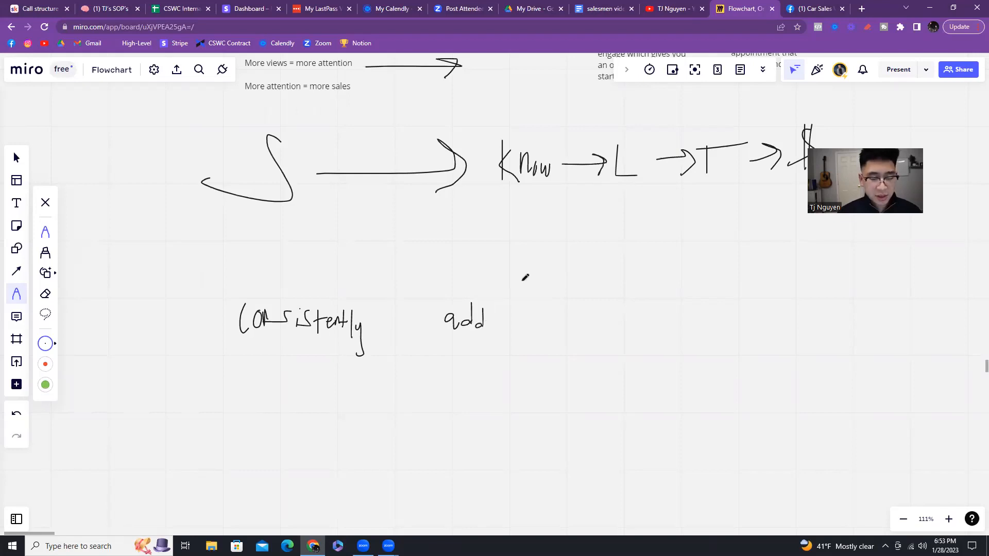
{"action": "left_click_drag", "start_coordinate": [571, 290], "coordinate": [555, 341]}
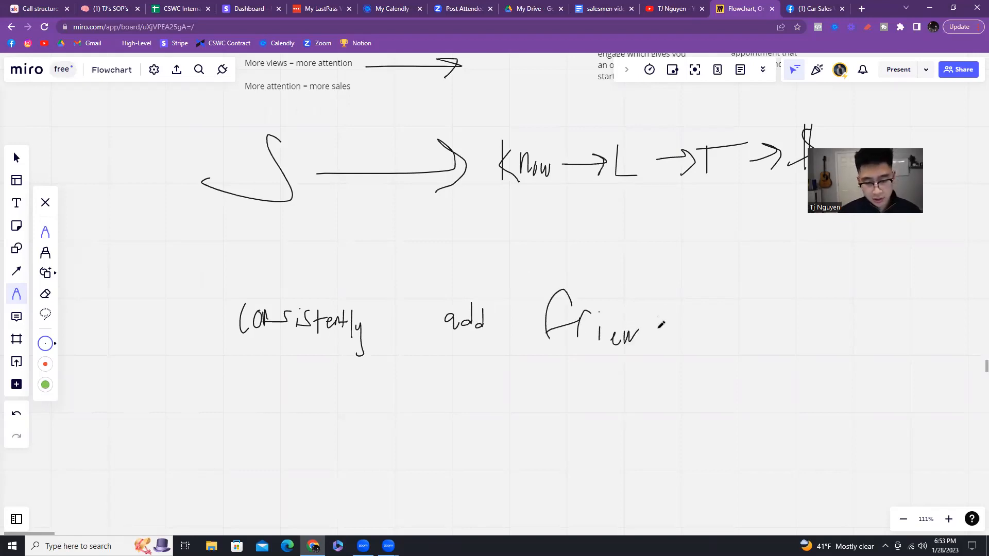
{"action": "left_click_drag", "start_coordinate": [644, 325], "coordinate": [678, 331]}
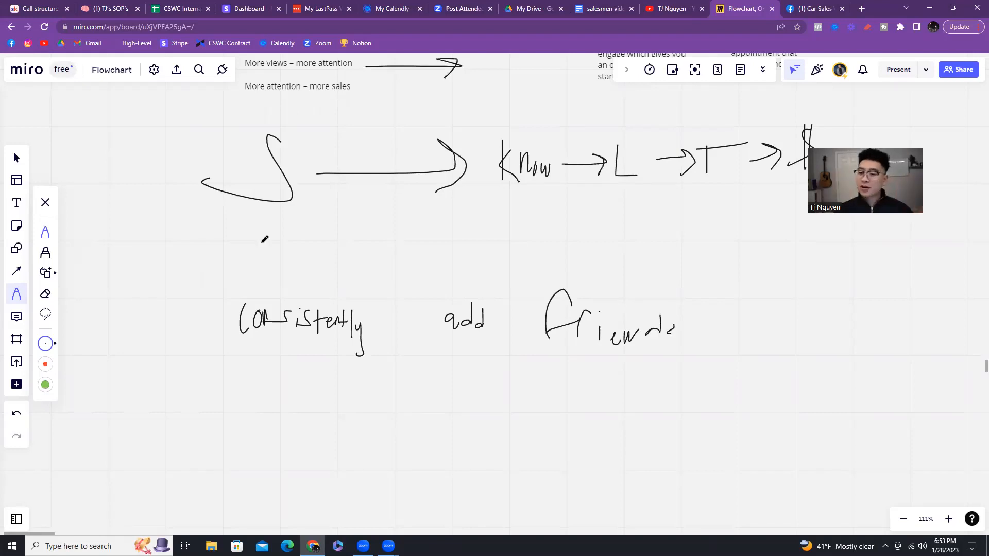